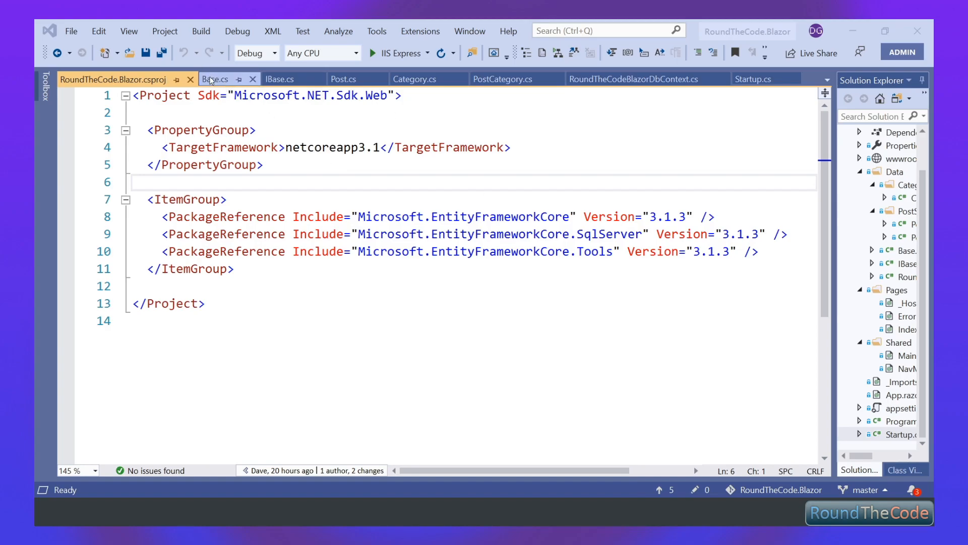
Scroll through the Base class's Id and date properties, then view the IBase interface
left_click(216, 79)
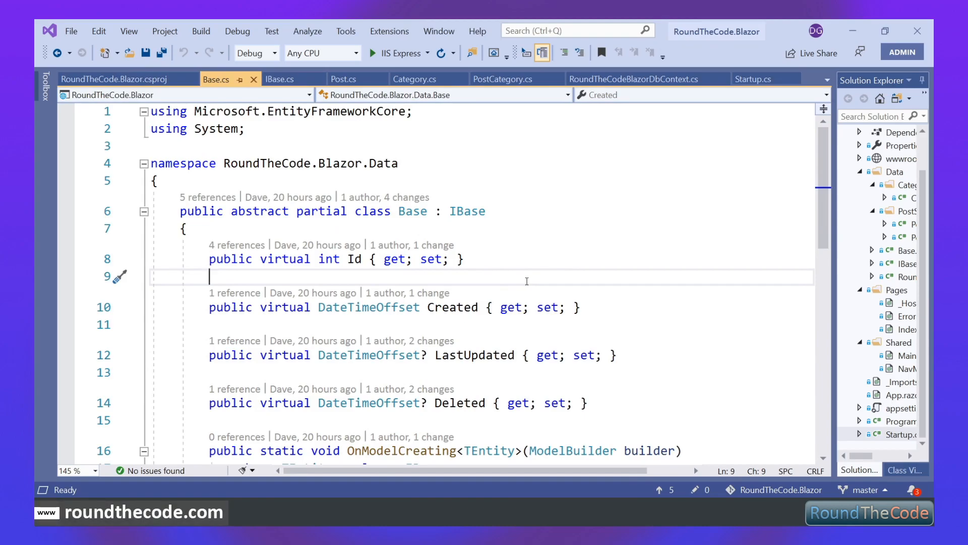
scroll("down", 3)
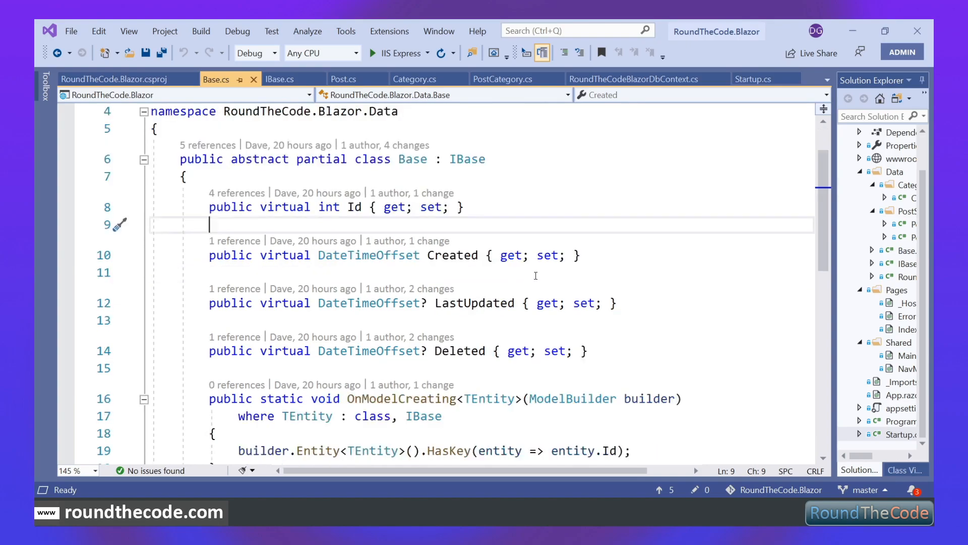
scroll("down", 3)
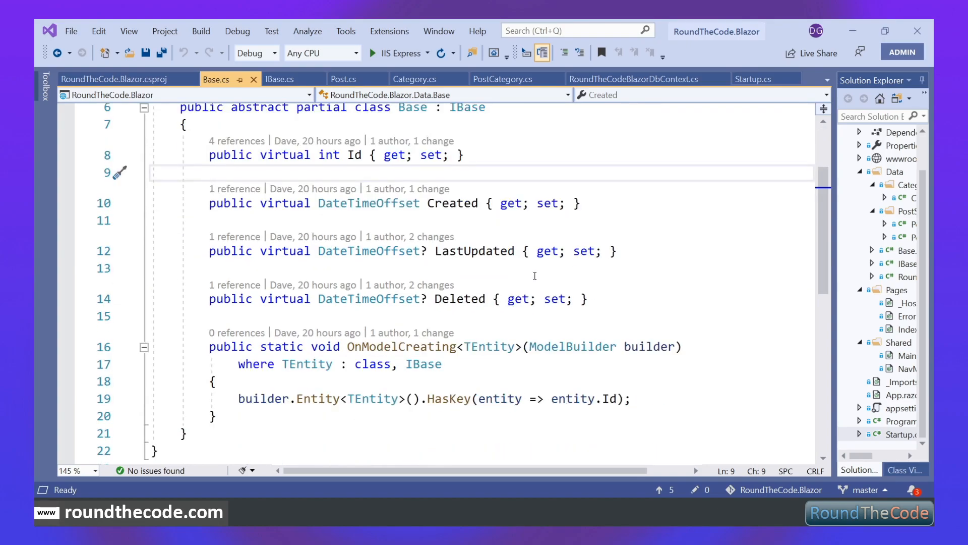
scroll("down", 3)
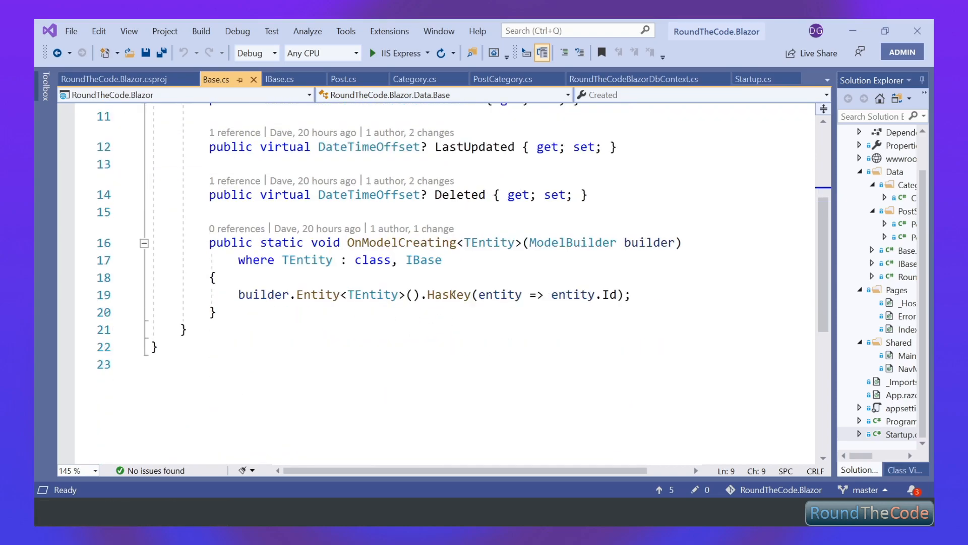
mouse_move(454, 288)
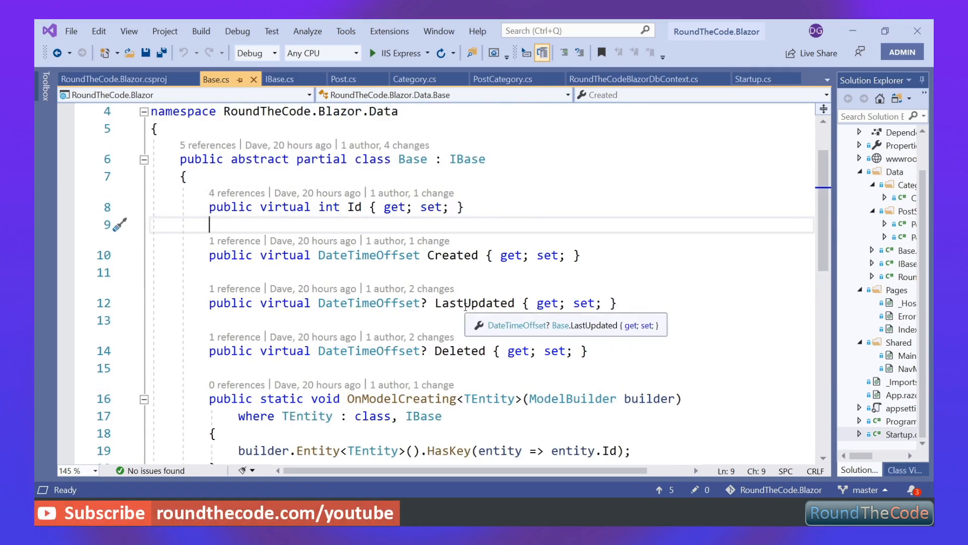
scroll("down", 3)
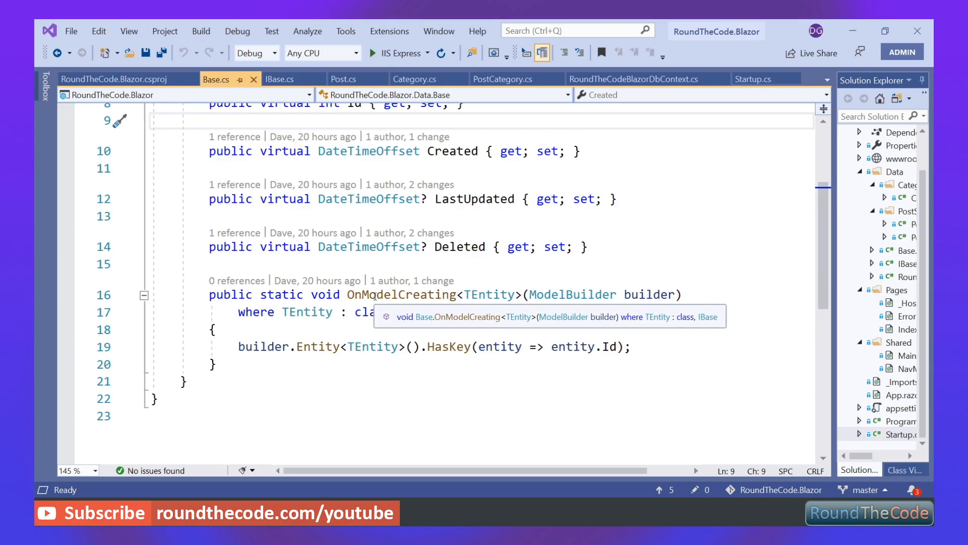
left_click(281, 79)
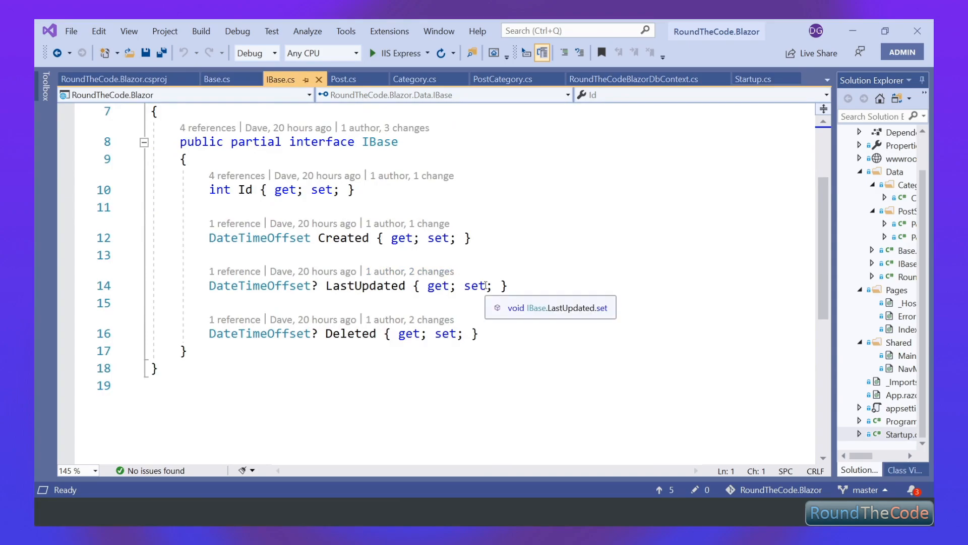
Review the Post and Category entity classes
left_click(343, 79)
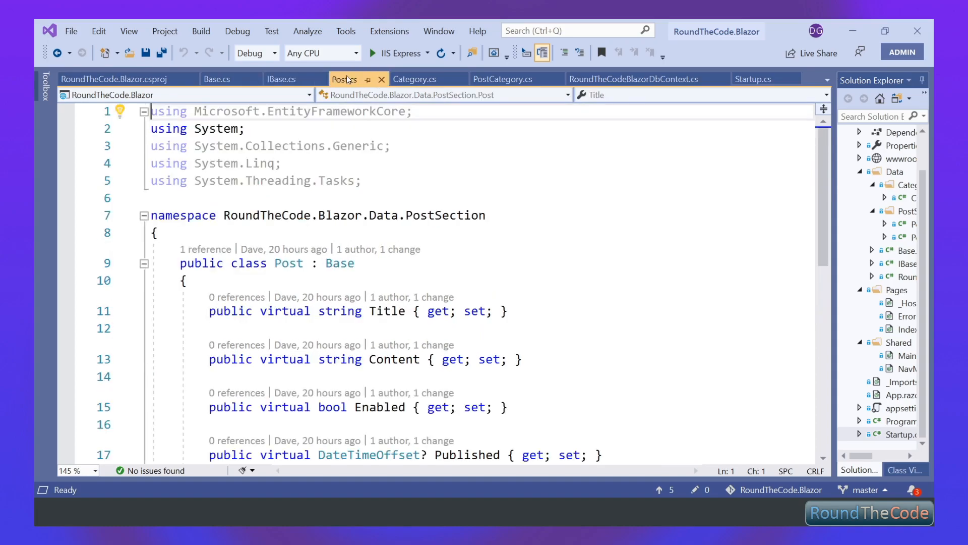
scroll("down", 3)
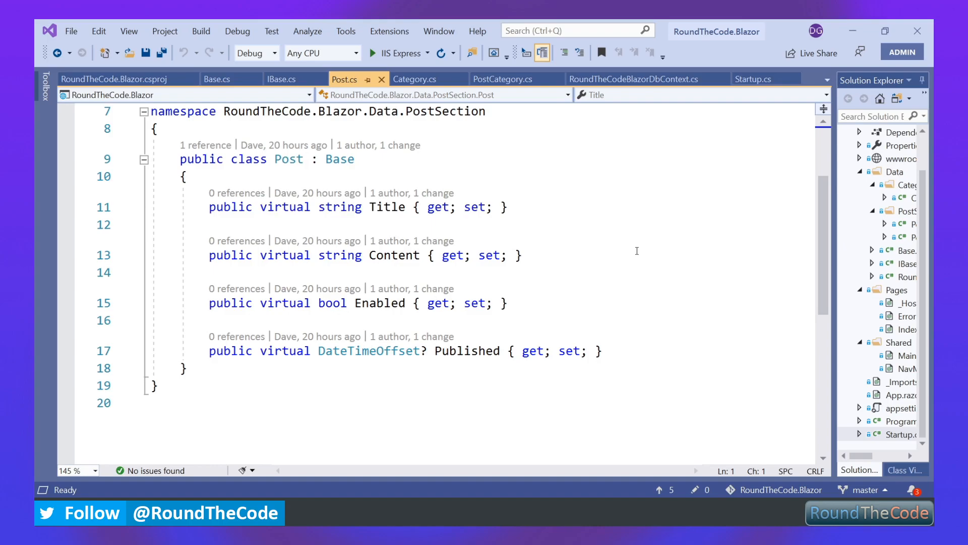
mouse_move(441, 95)
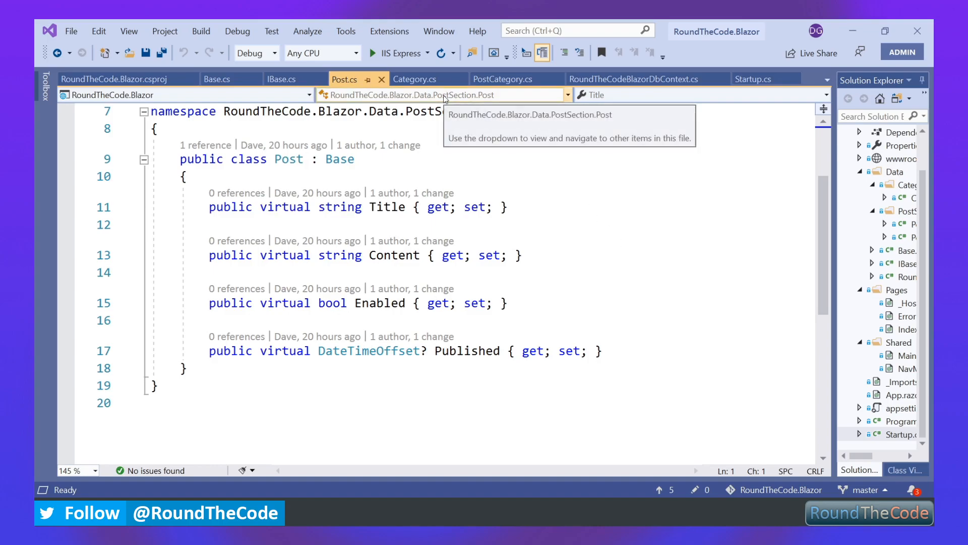
left_click(415, 78)
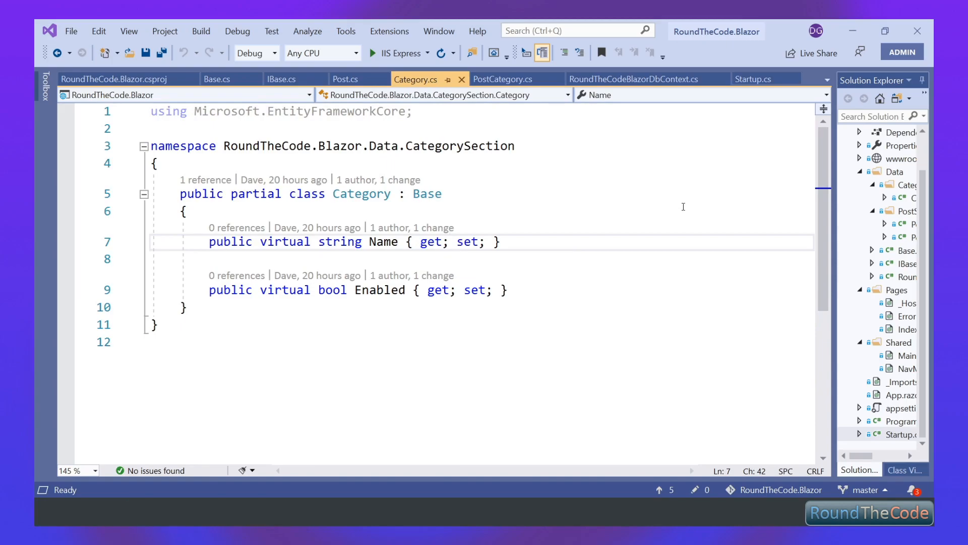
left_click(185, 211)
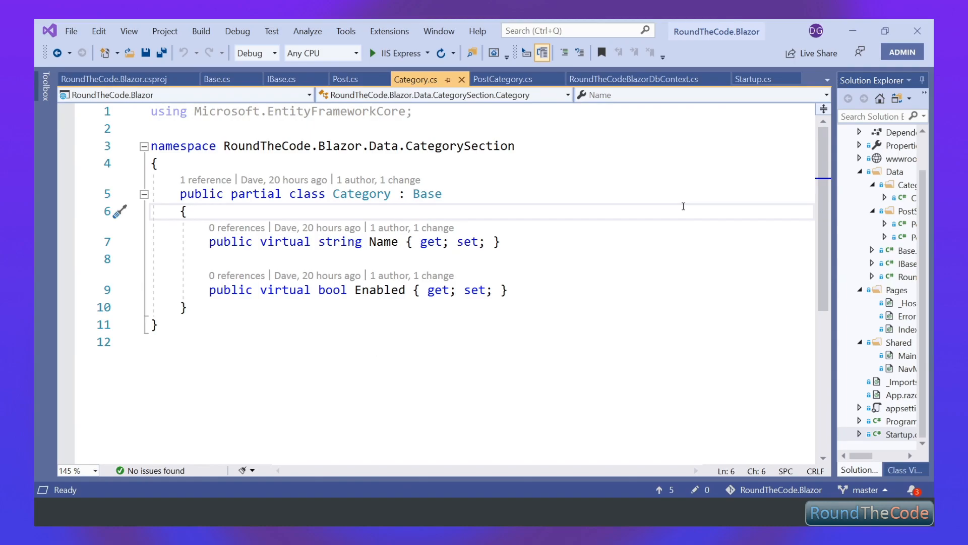
left_click(189, 211)
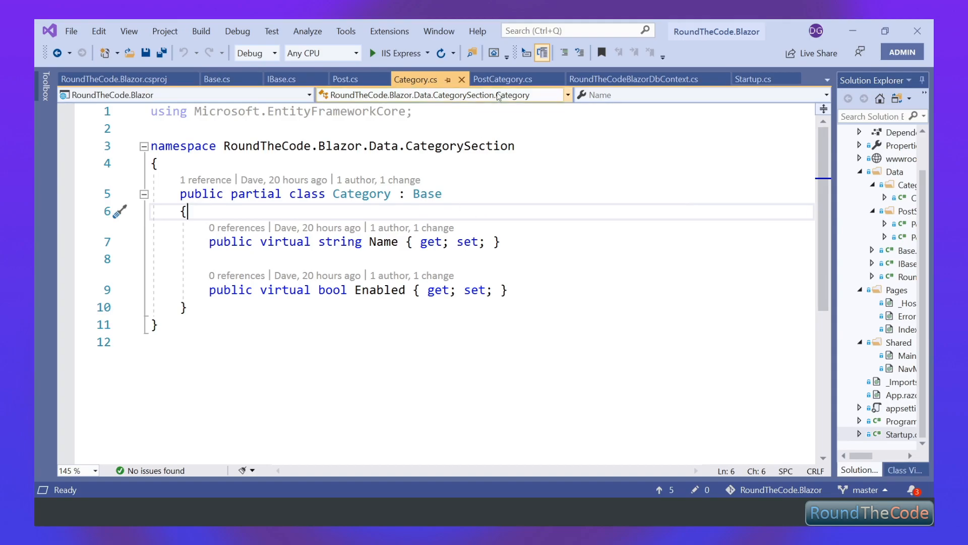
View PostCategory's OnModelCreating relationship configuration
left_click(502, 79)
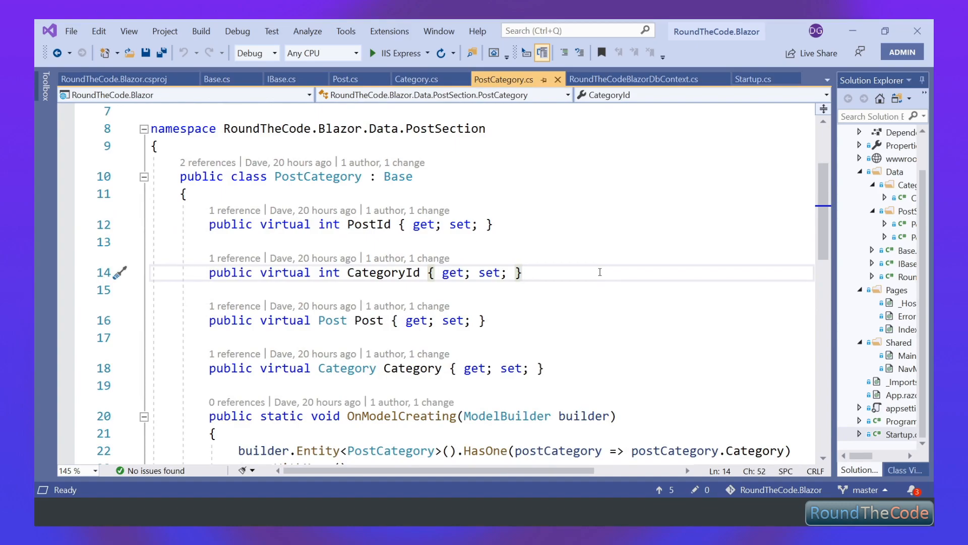
scroll("down", 3)
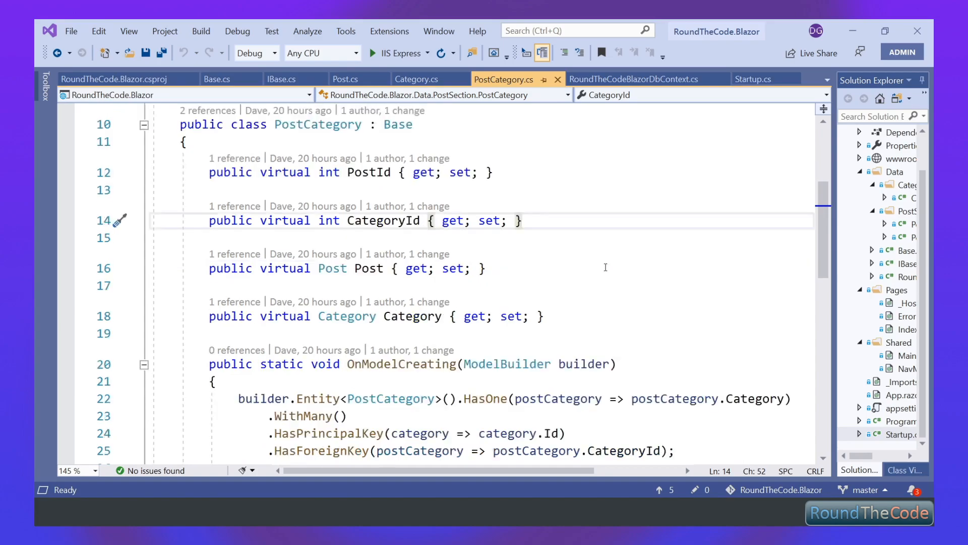
scroll("down", 3)
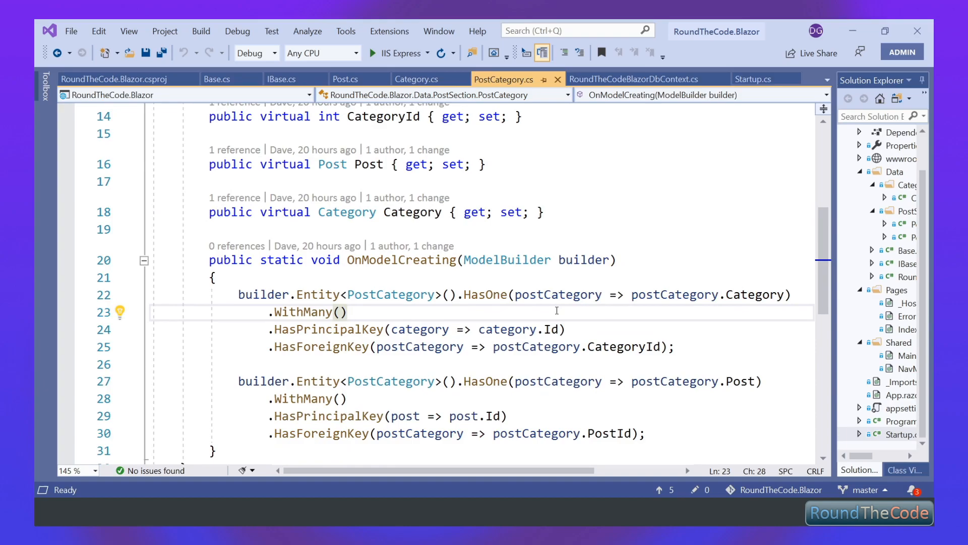
left_click(348, 312)
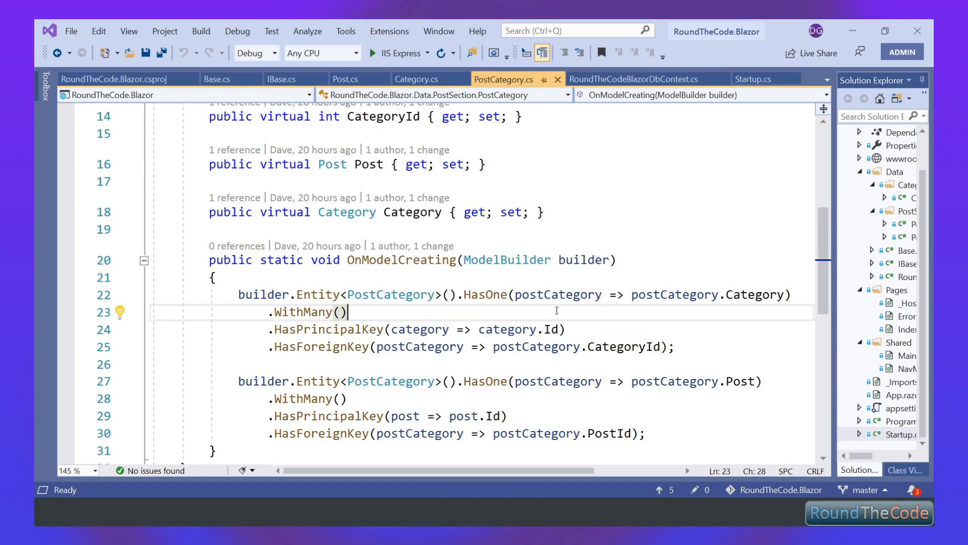
mouse_move(645, 74)
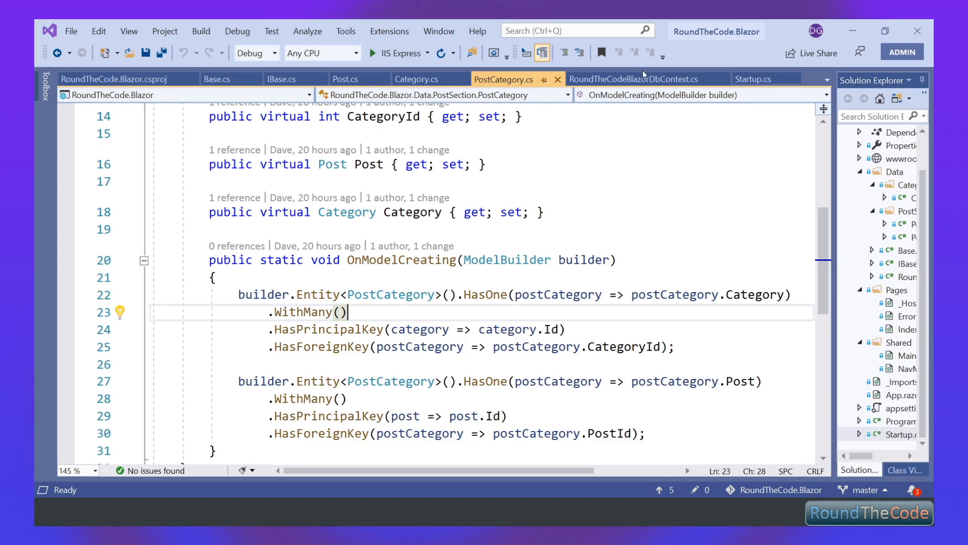
Review the DbContext's OnModelCreating reflection loop, OnConfiguring SQL Server connection and SaveChangesAsync
left_click(634, 78)
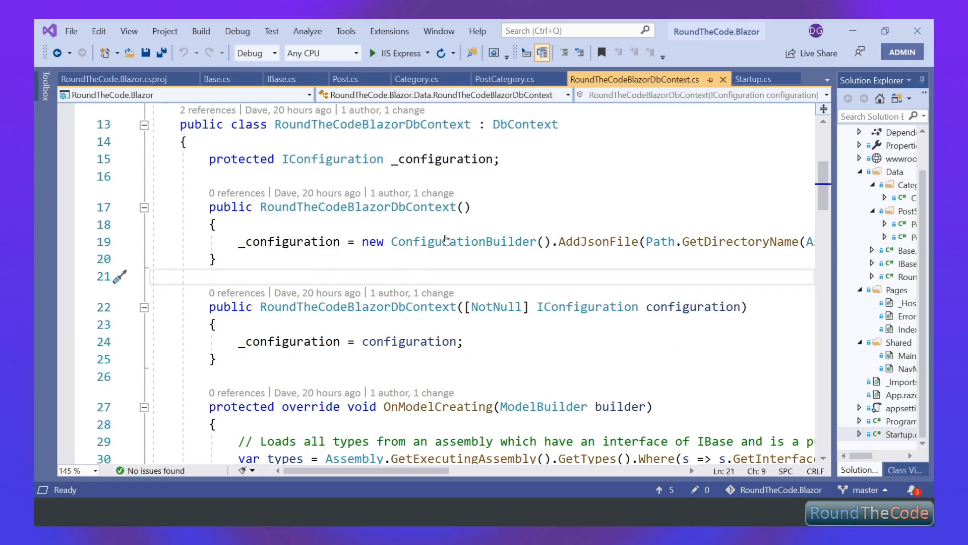
scroll("down", 3)
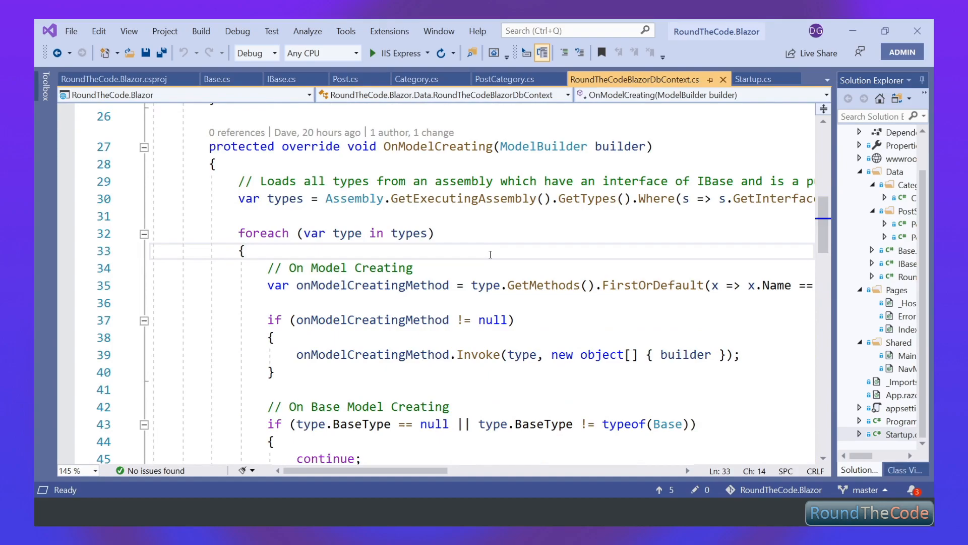
left_click(246, 251)
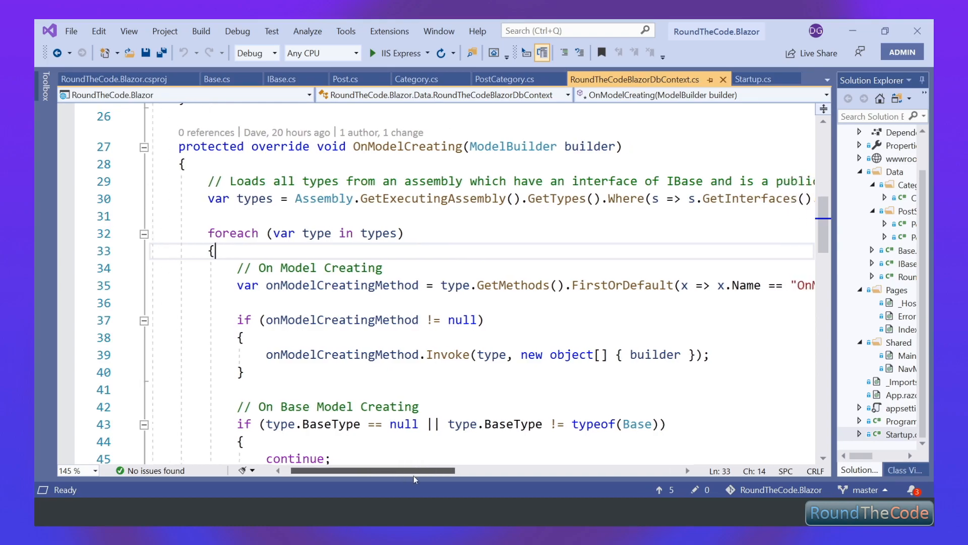
scroll("right", 3)
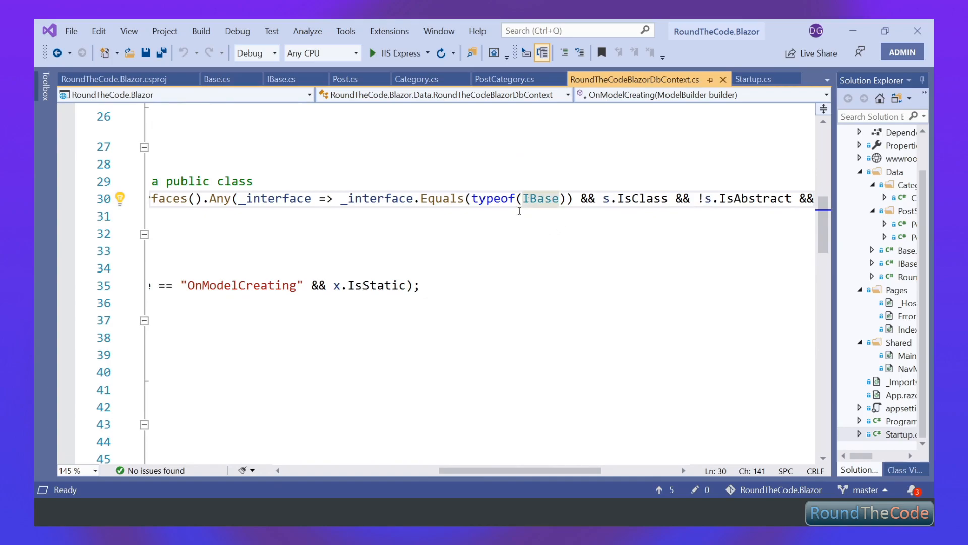
mouse_move(517, 212)
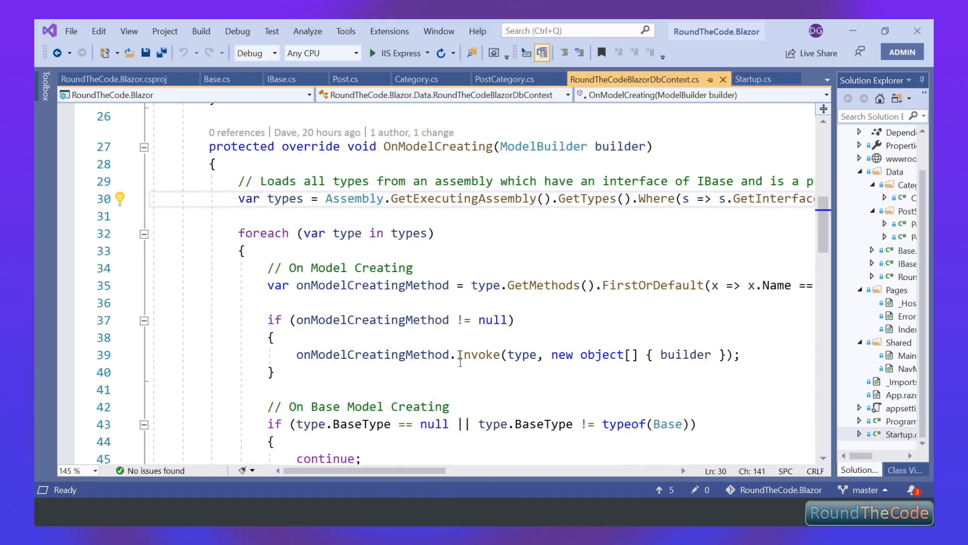
scroll("down", 3)
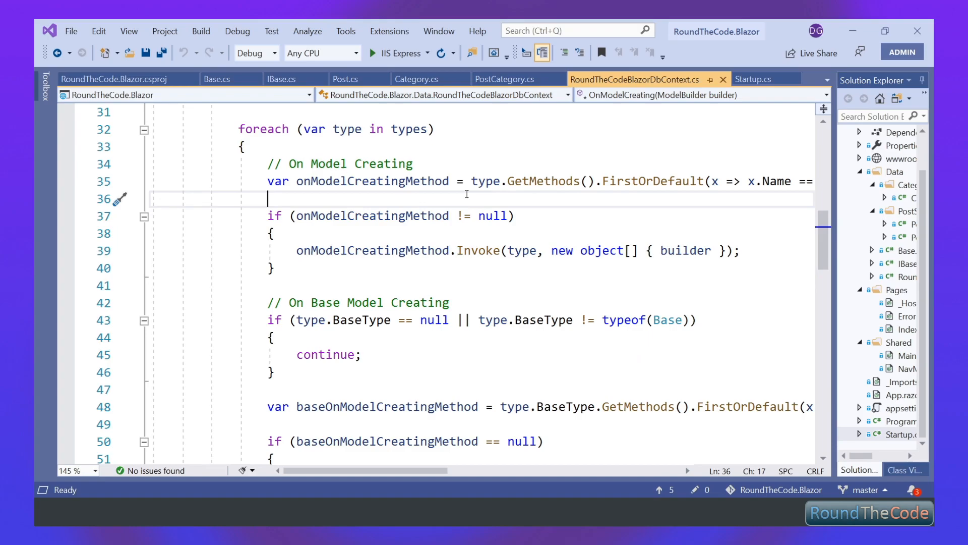
scroll("down", 3)
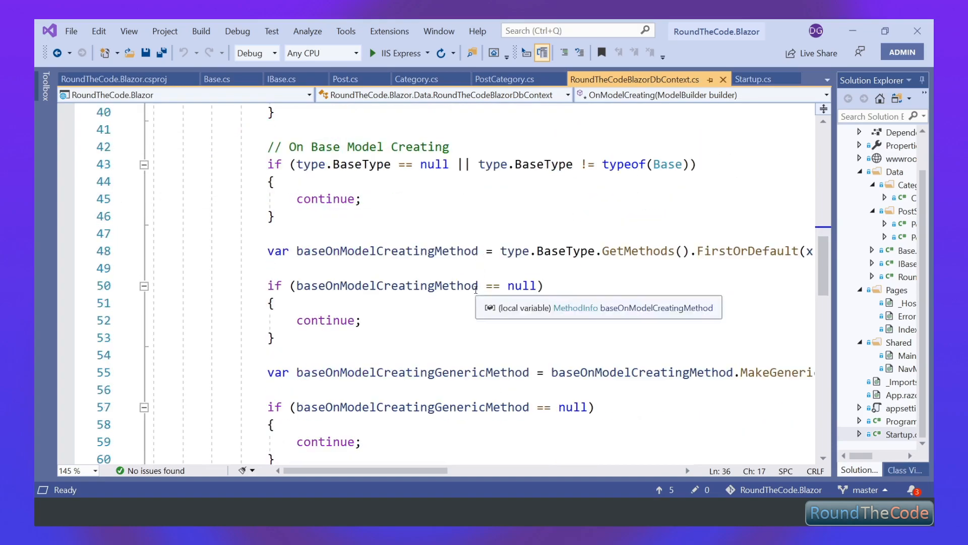
left_click(430, 268)
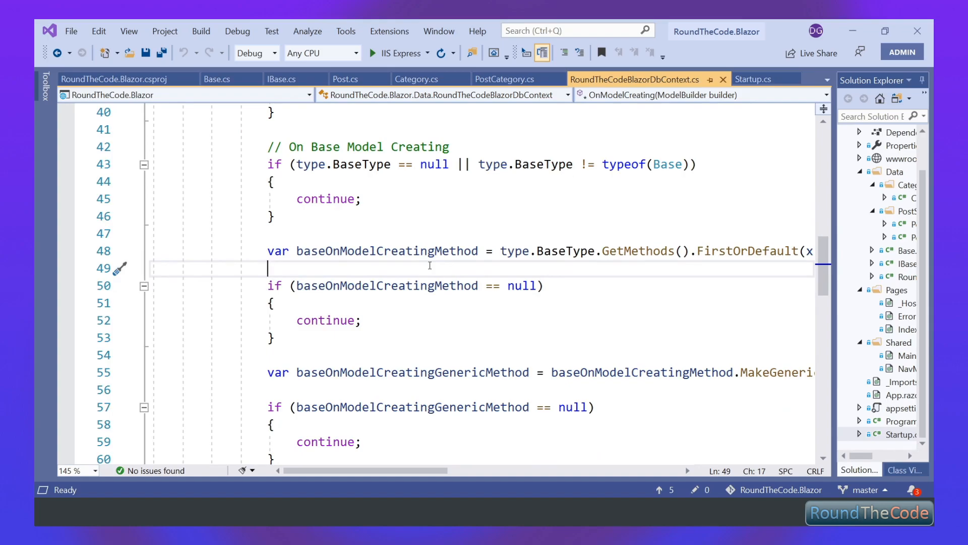
left_click(217, 78)
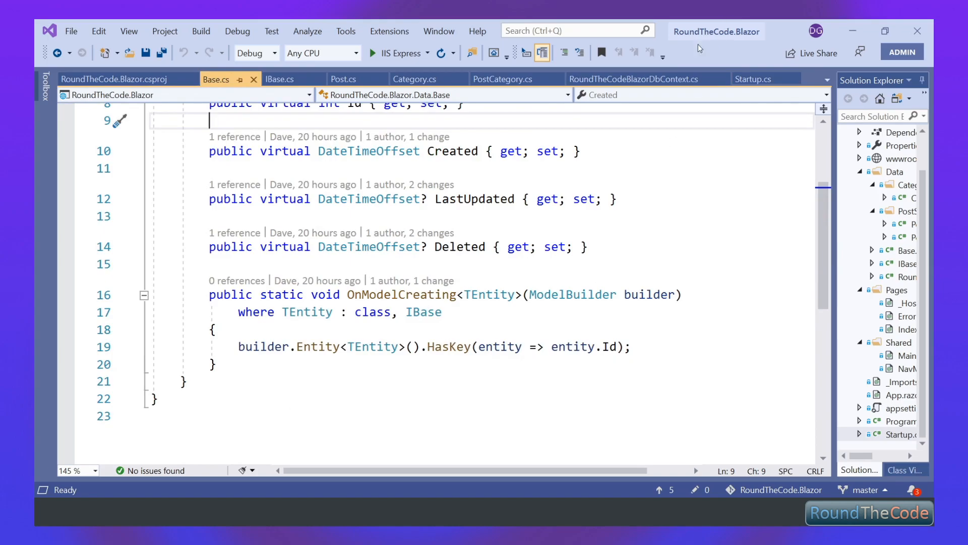
left_click(633, 79)
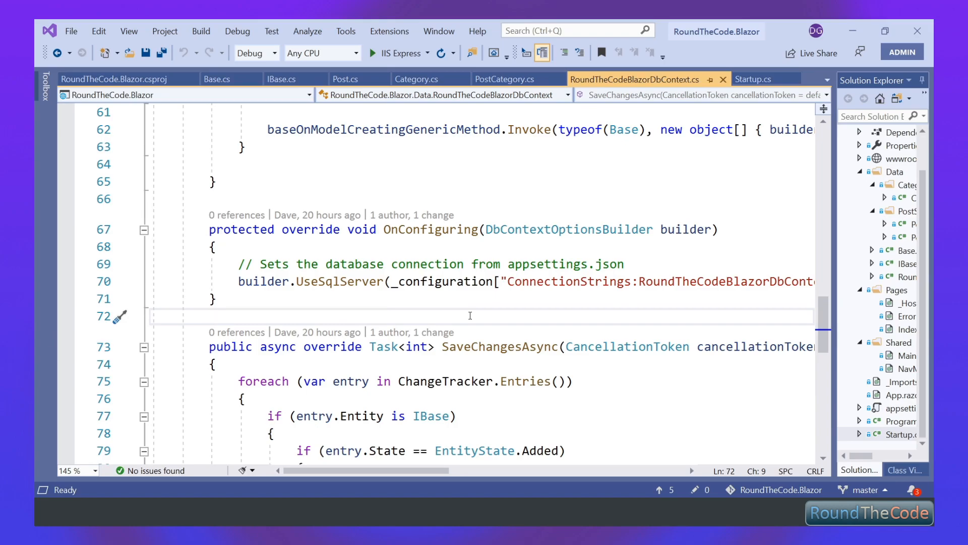
scroll("down", 3)
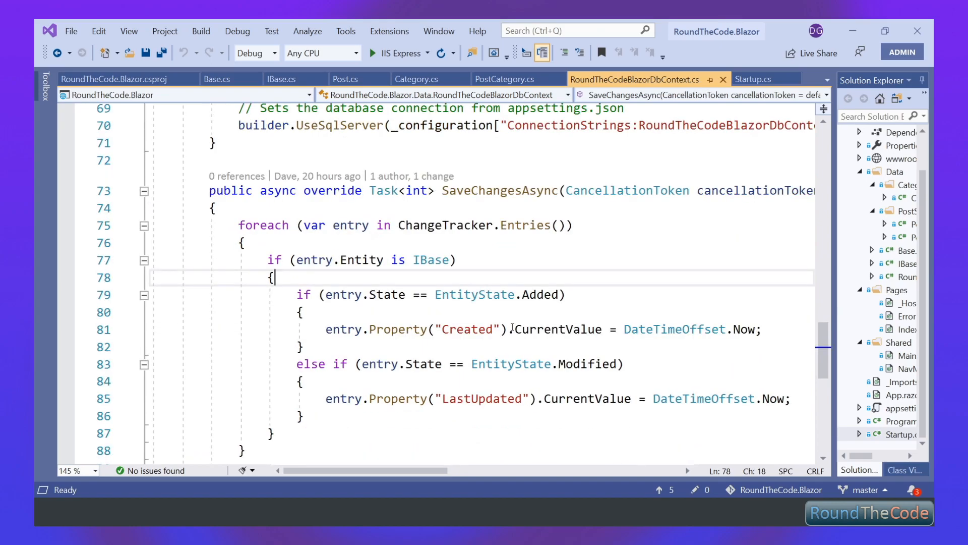
scroll("down", 3)
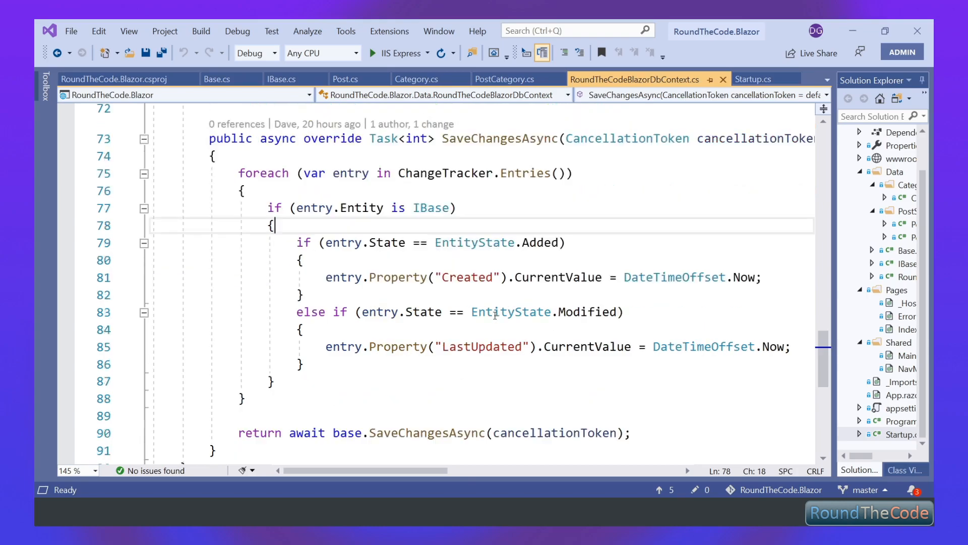
left_click(496, 294)
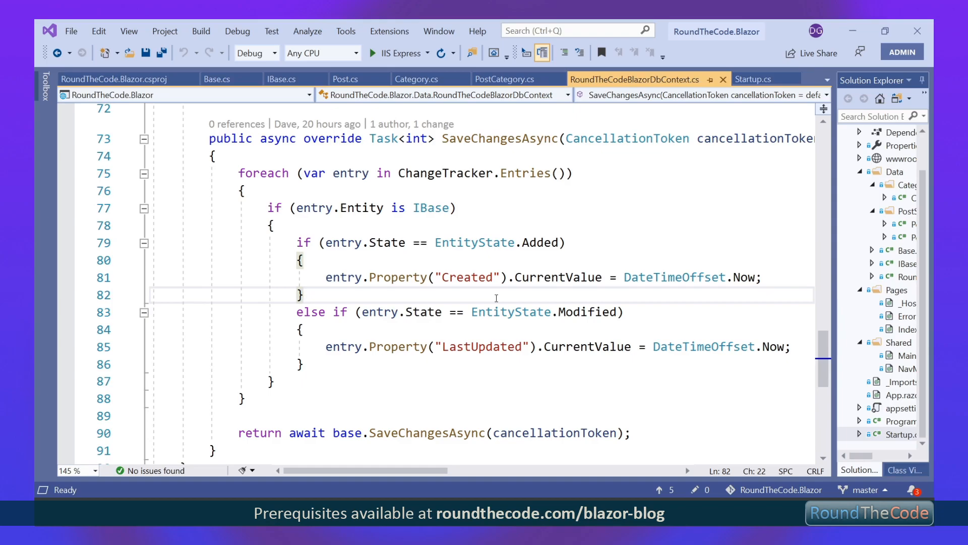
scroll("up", 3)
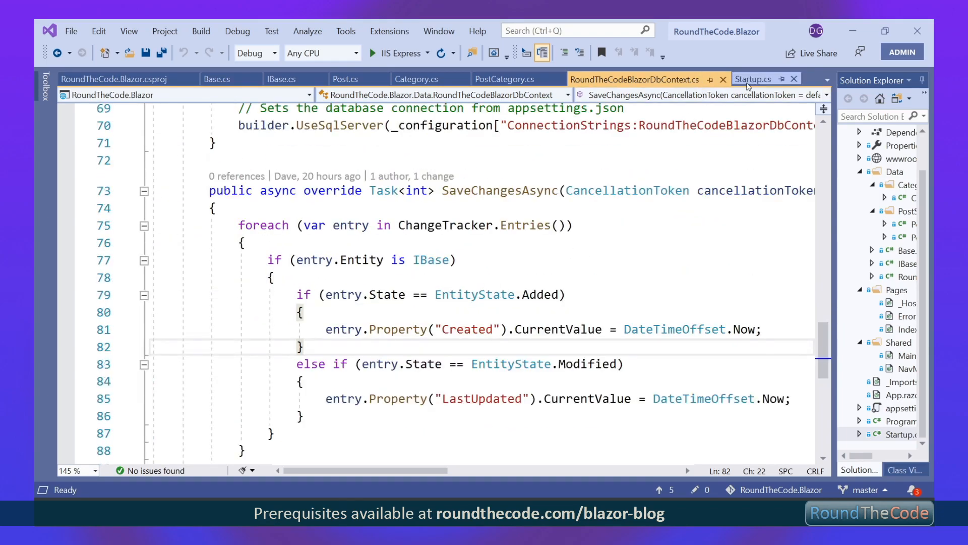
Add services.AddDbContext<RoundTheCodeBlazorDbContext>(options => { }, ServiceLifetime.Transient) in ConfigureServices and save
left_click(755, 78)
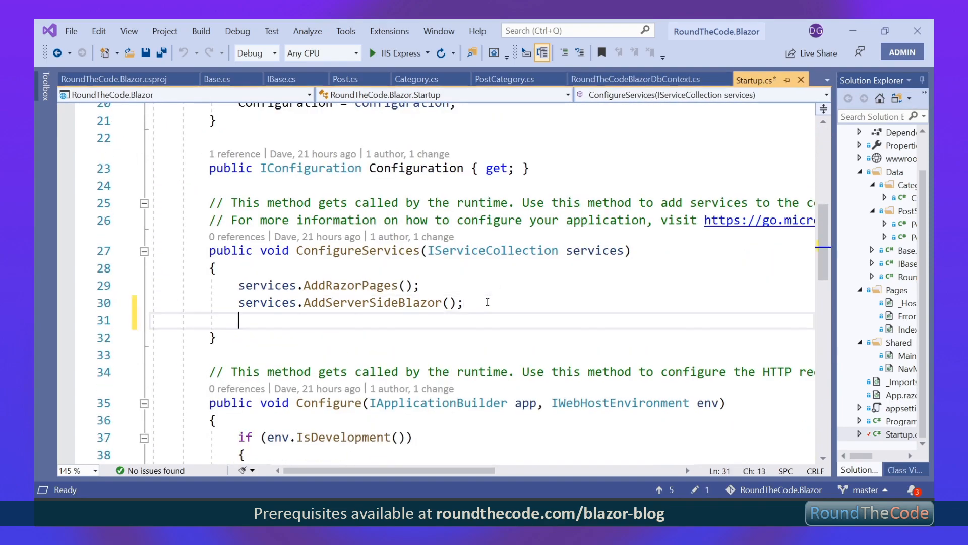
type("services")
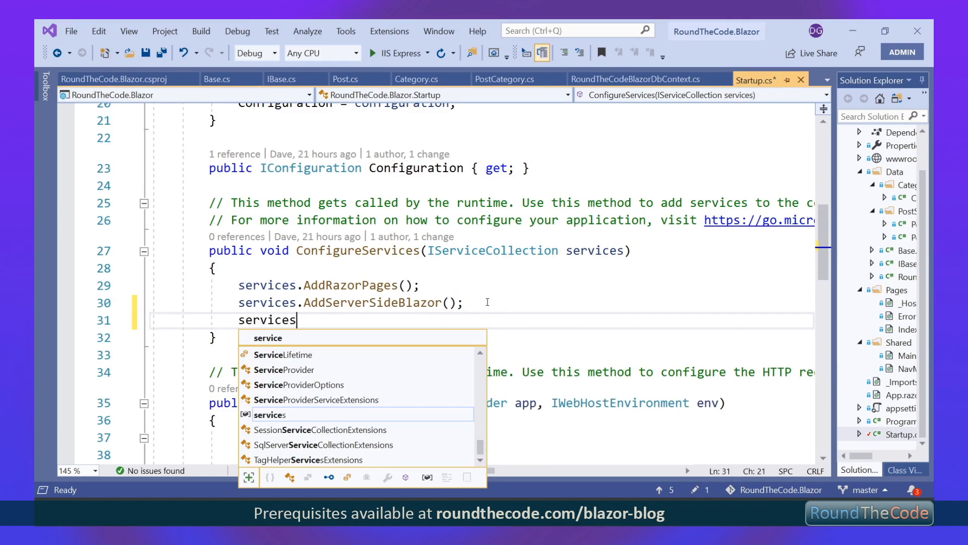
type(".AddDbContext<>")
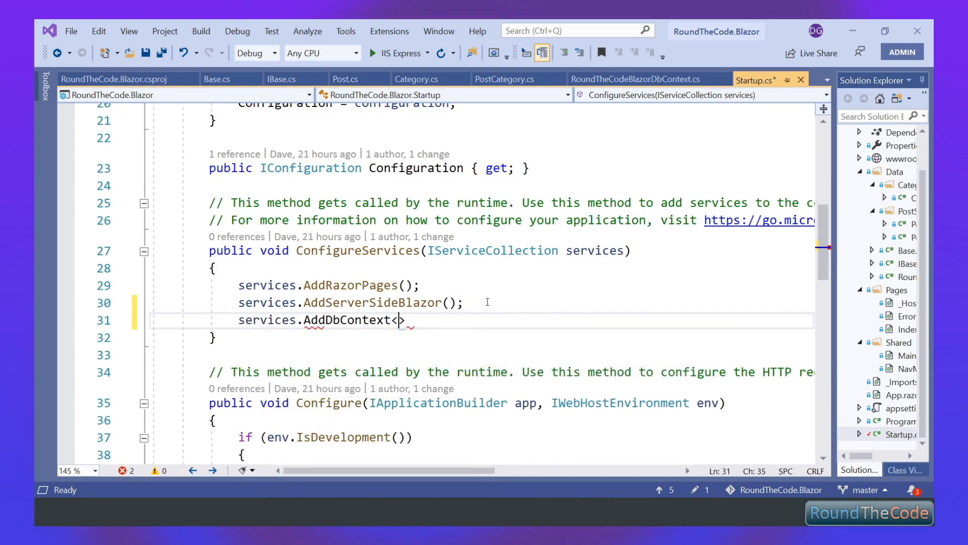
type("Roundtyhe")
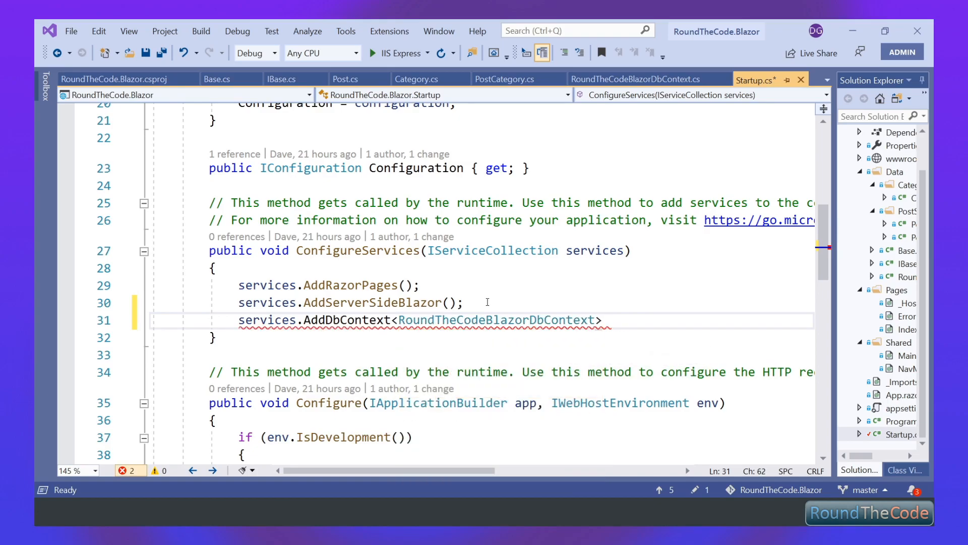
type("(options => {")
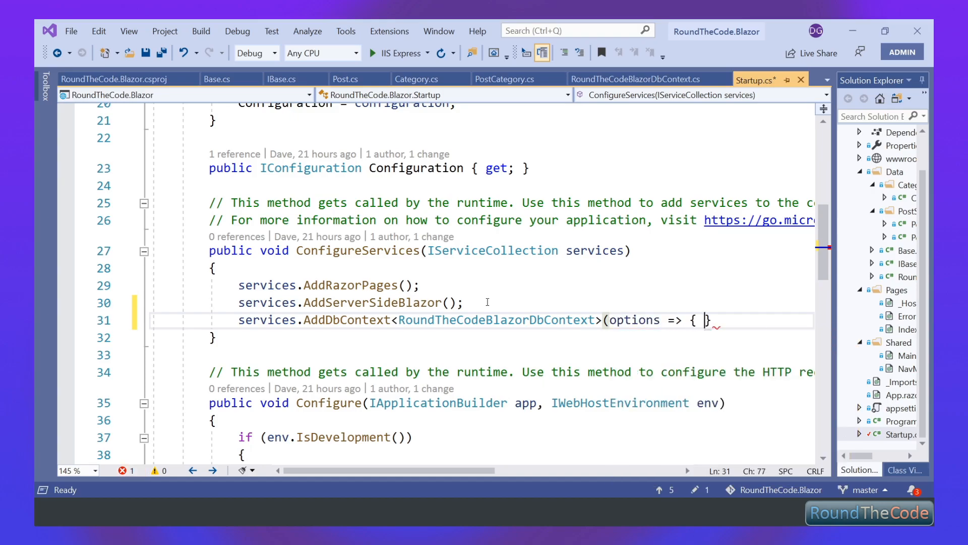
type(", ServiceLifetime.Transient")
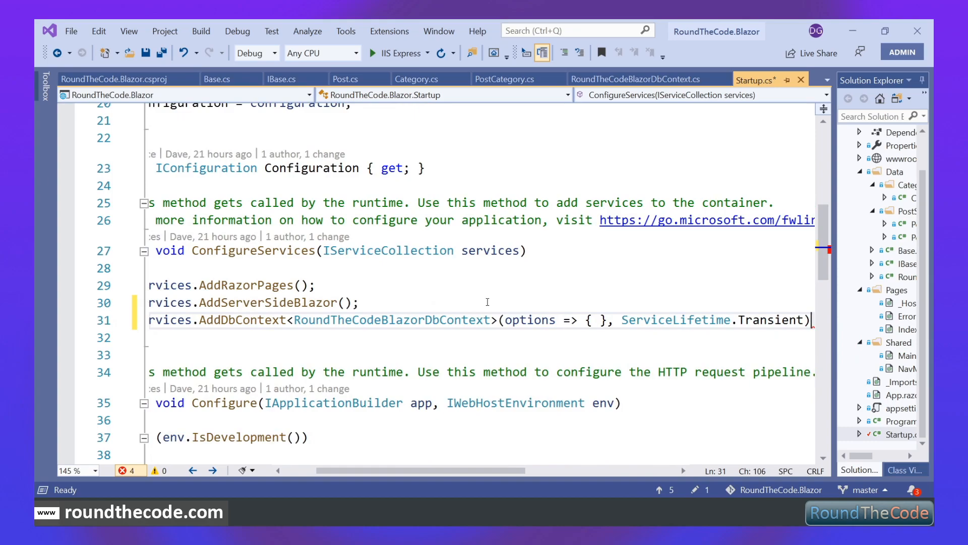
type(";")
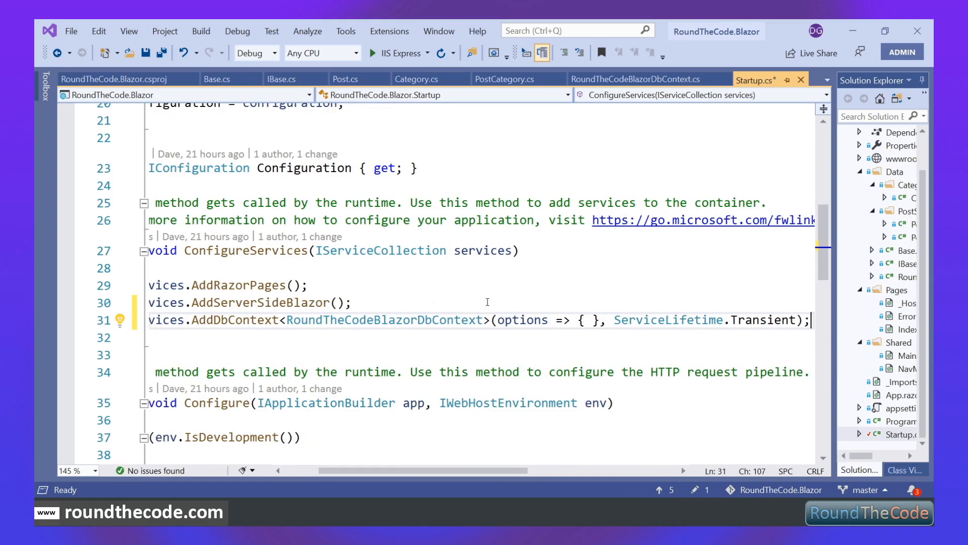
key("ctrl+s")
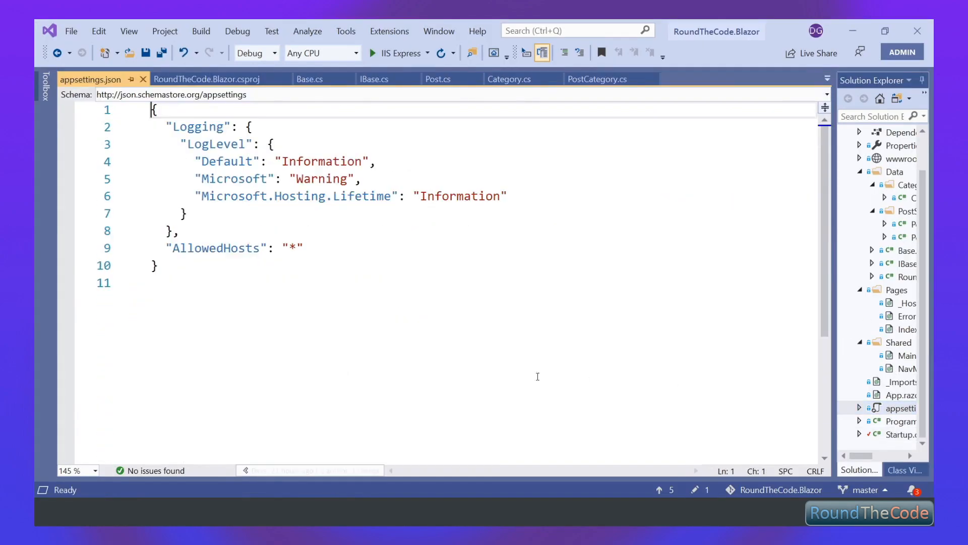
type(",")
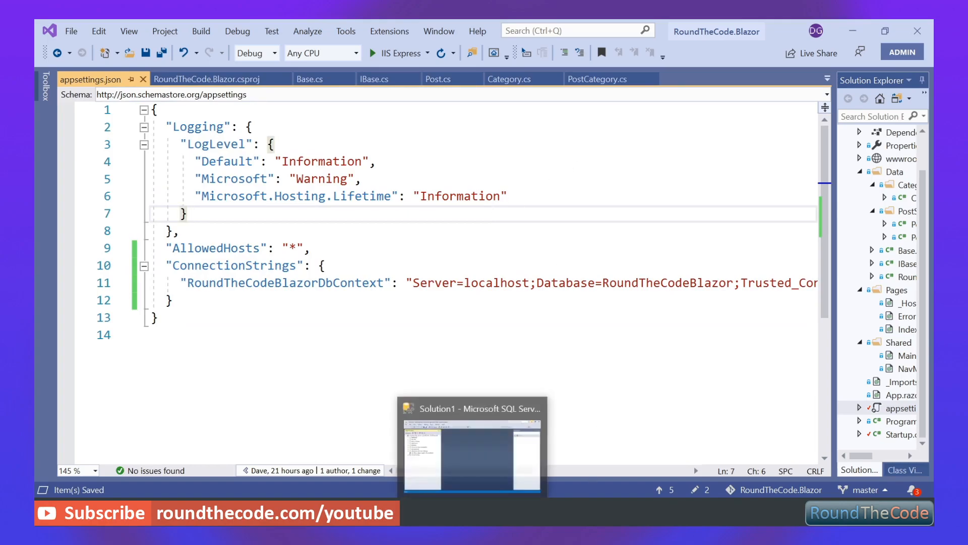
Create a new database named RoundTheCodeBlazor on localhost in SSMS
left_click(471, 446)
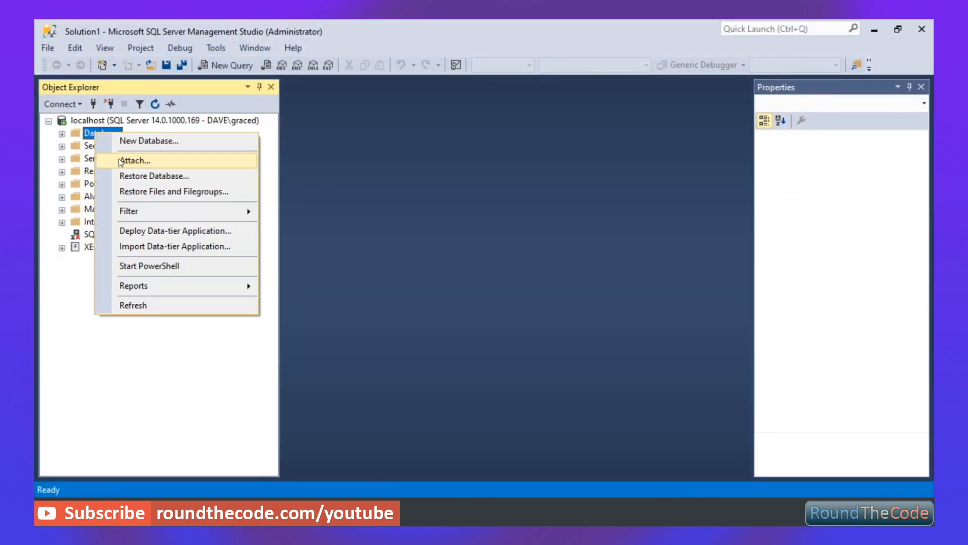
left_click(149, 142)
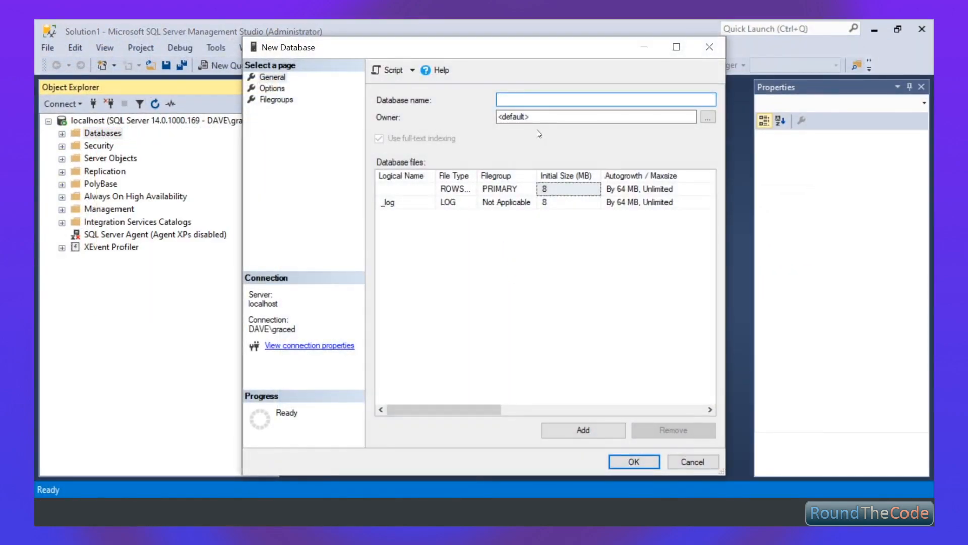
type("Round")
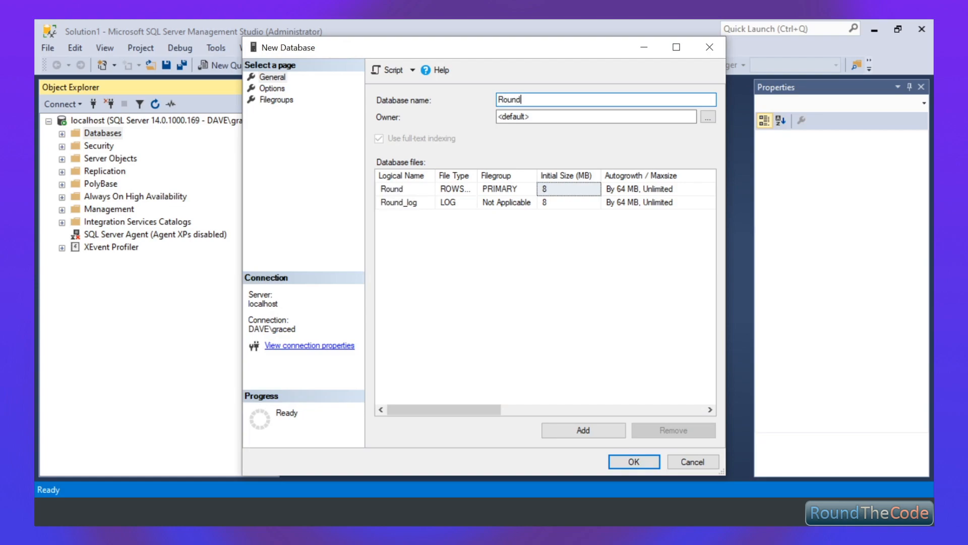
type("TheCodeBlazor")
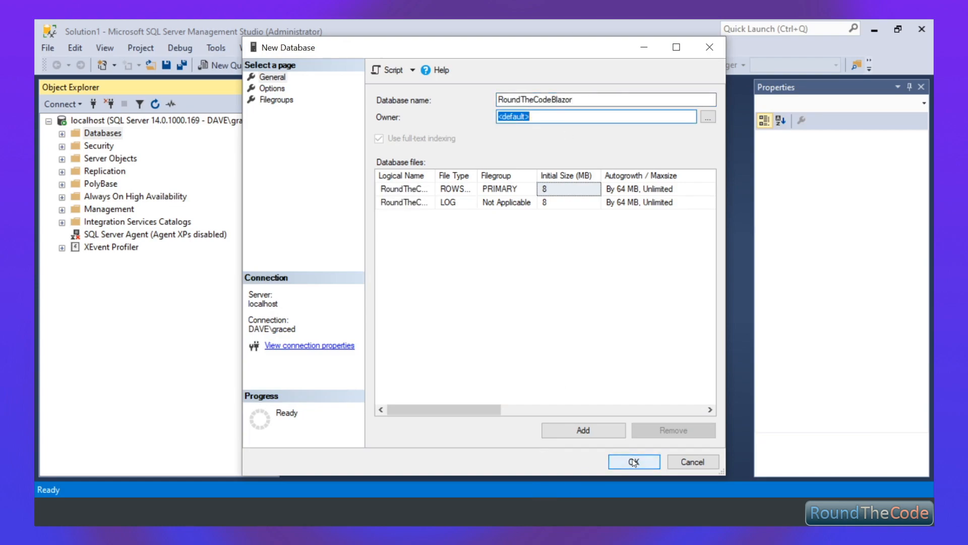
left_click(634, 461)
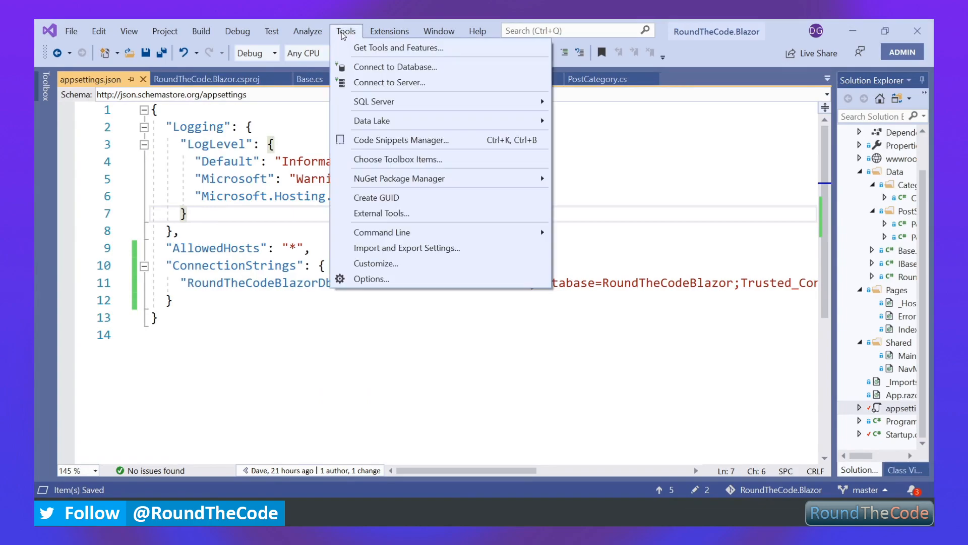
mouse_move(399, 179)
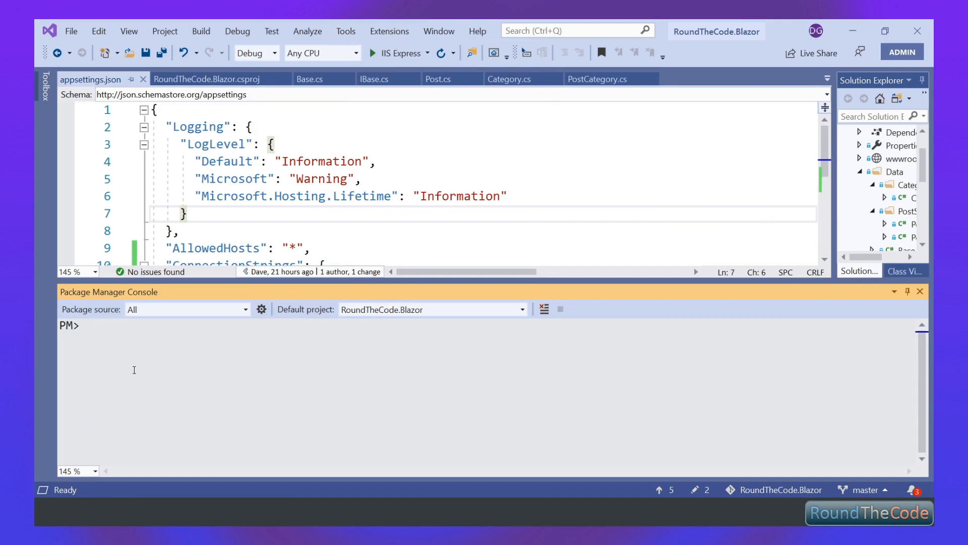
Run Add-Migration Initial in the Package Manager Console
type("Add-mig")
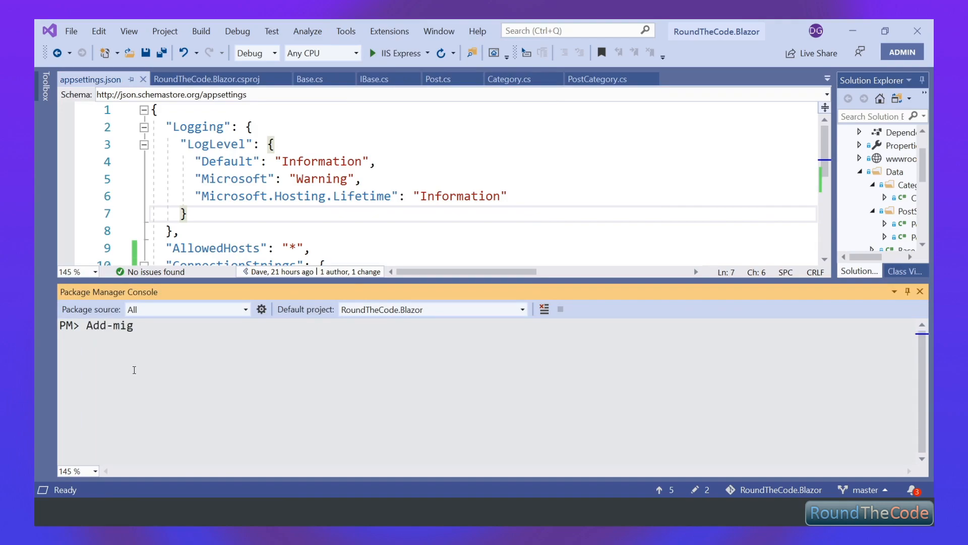
type("Migr")
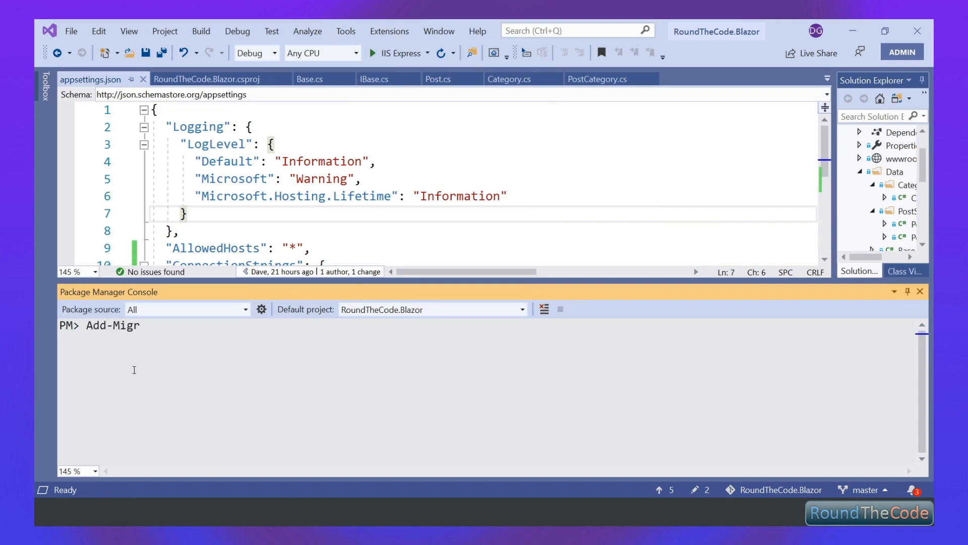
type("ation")
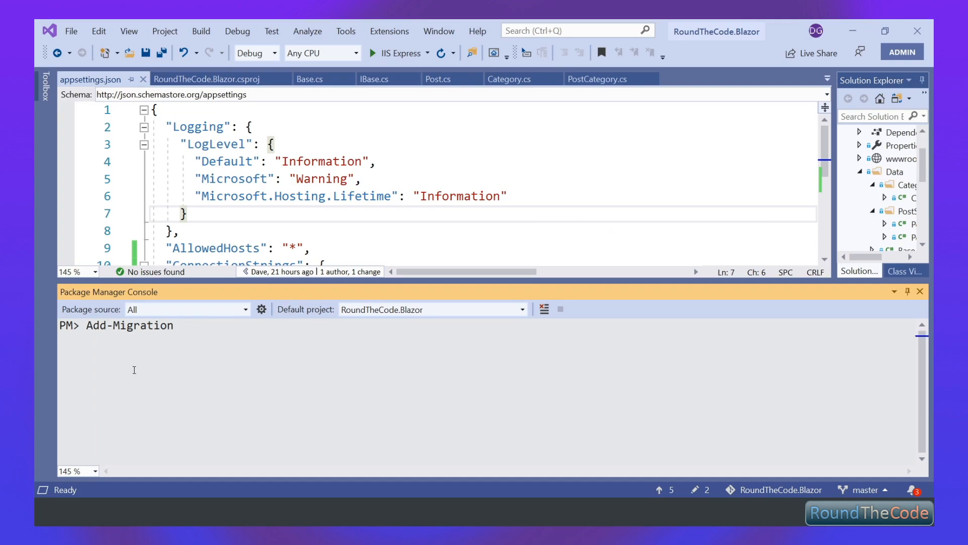
type("Initial")
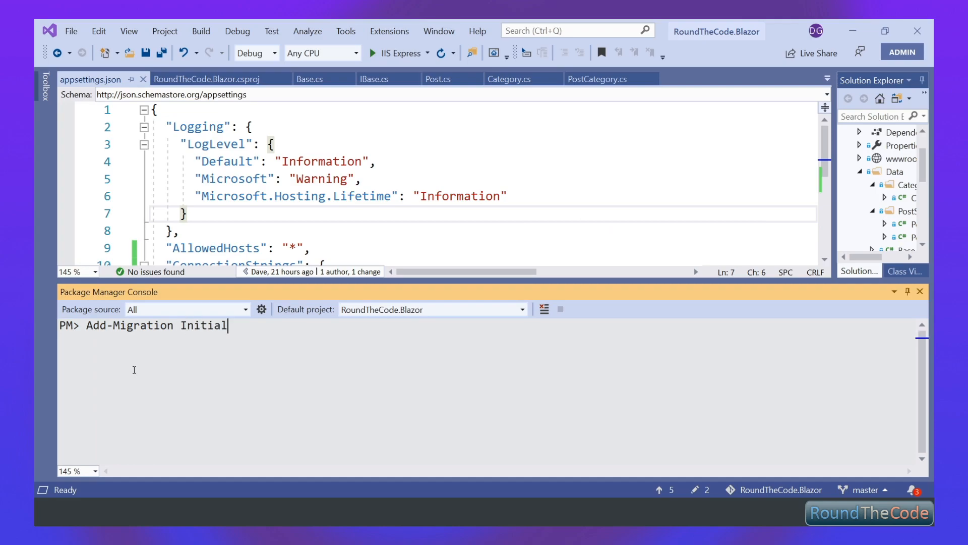
key("Return")
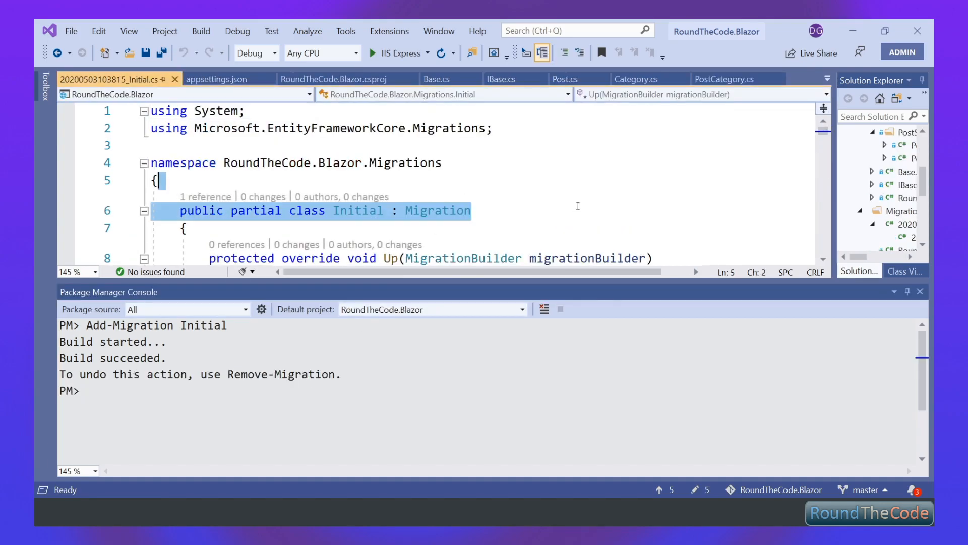
scroll("down", 3)
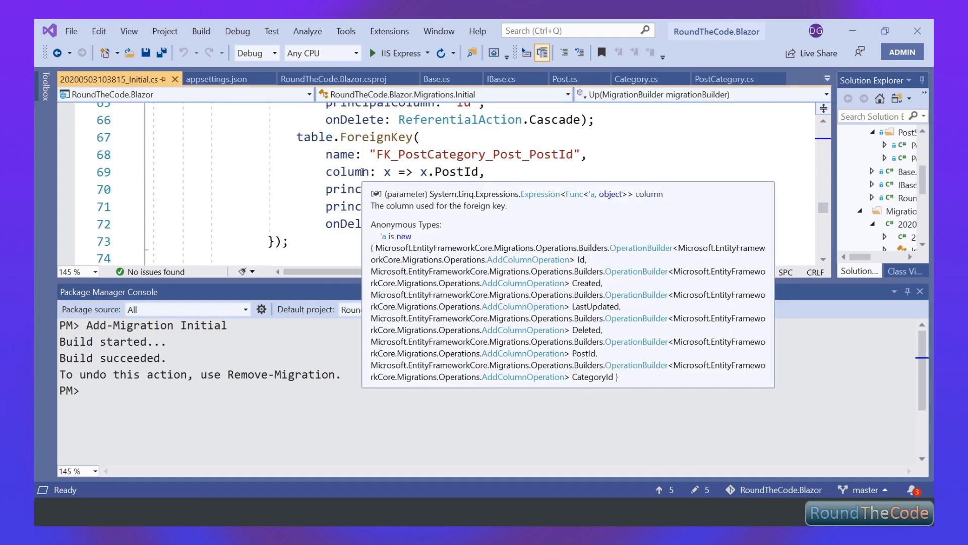
scroll("down", 3)
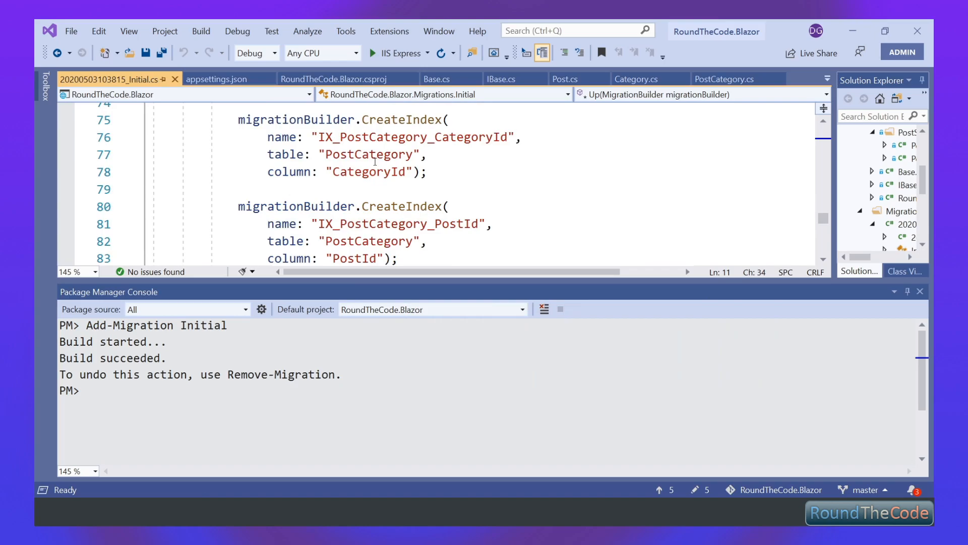
mouse_move(367, 171)
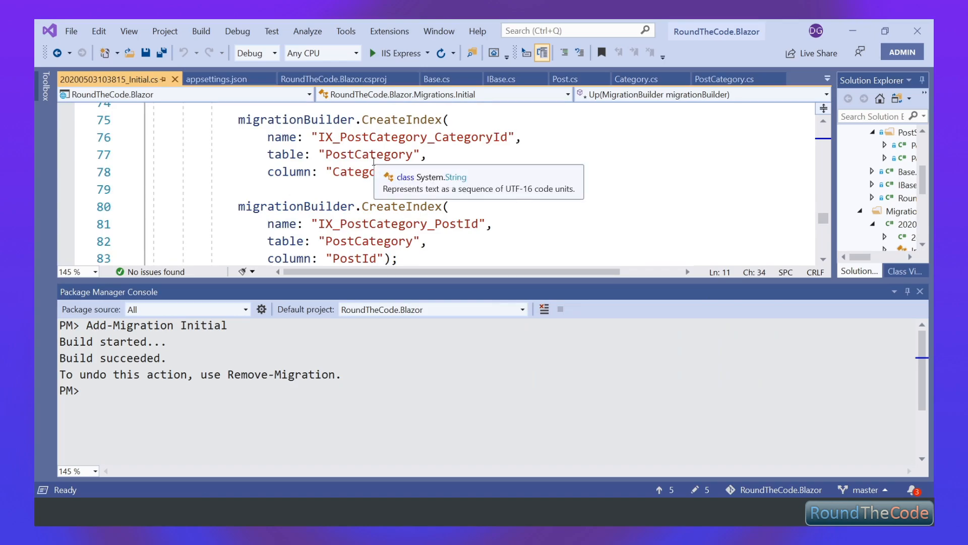
scroll("down", 3)
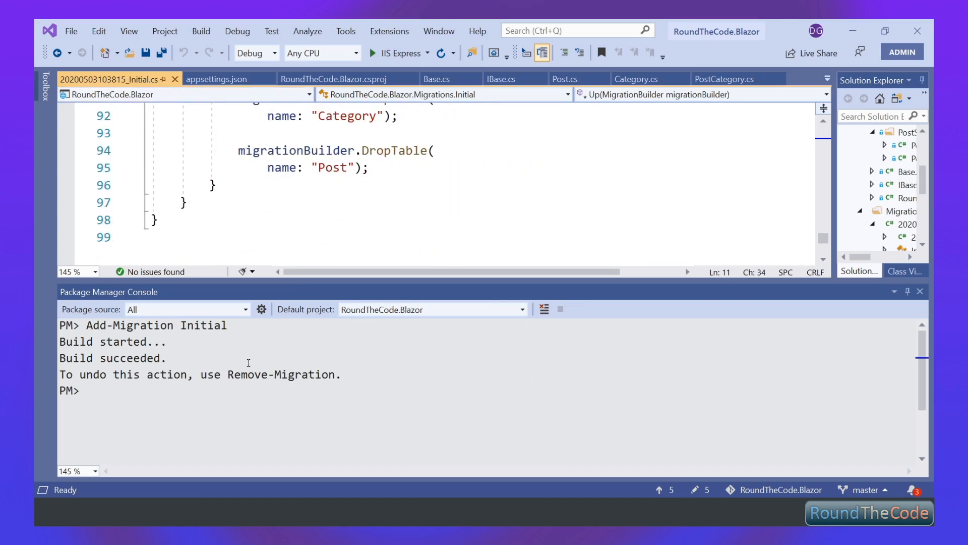
Run Update-Database to apply the Initial migration, then return to SSMS
type("Upd")
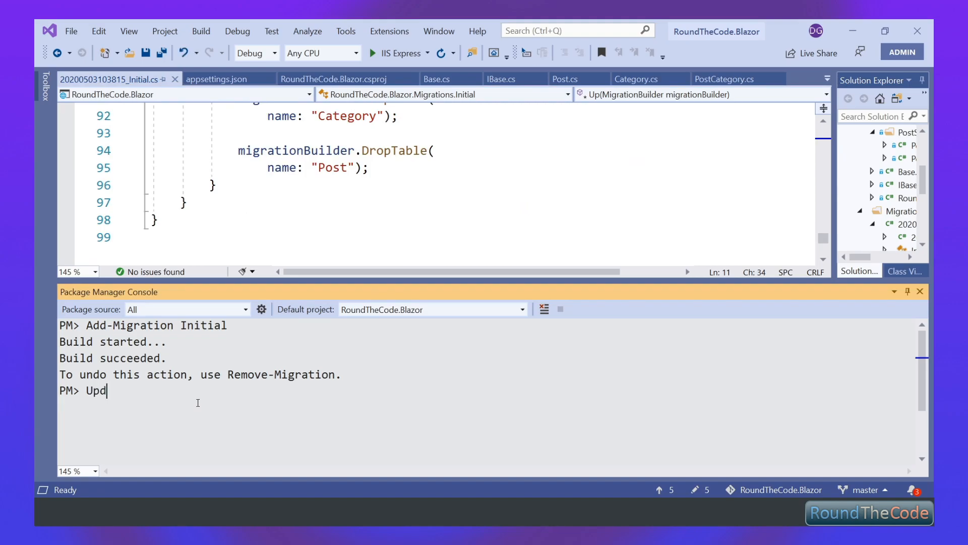
type("ate-Database")
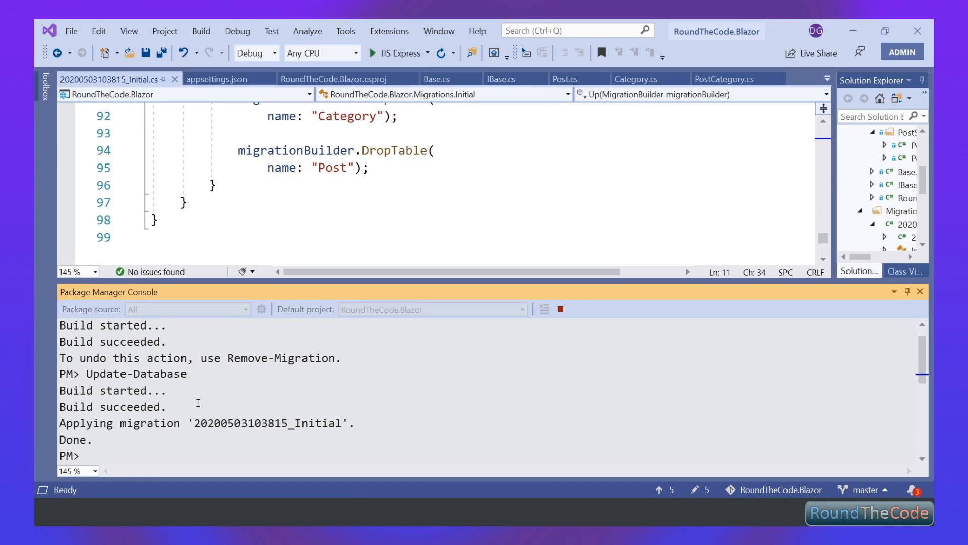
left_click(364, 184)
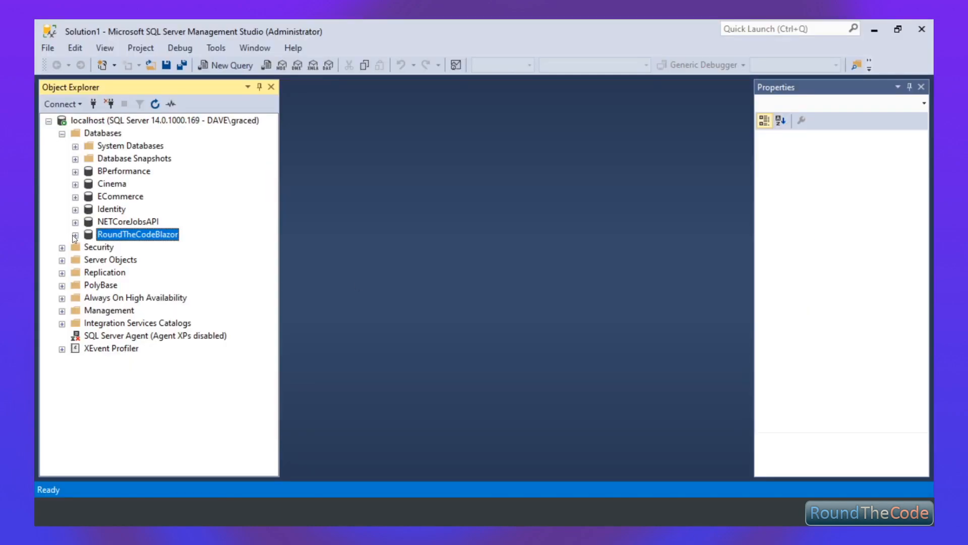
Open dbo.Category in the RoundTheCodeBlazor database with Edit Top 200 Rows
left_click(73, 237)
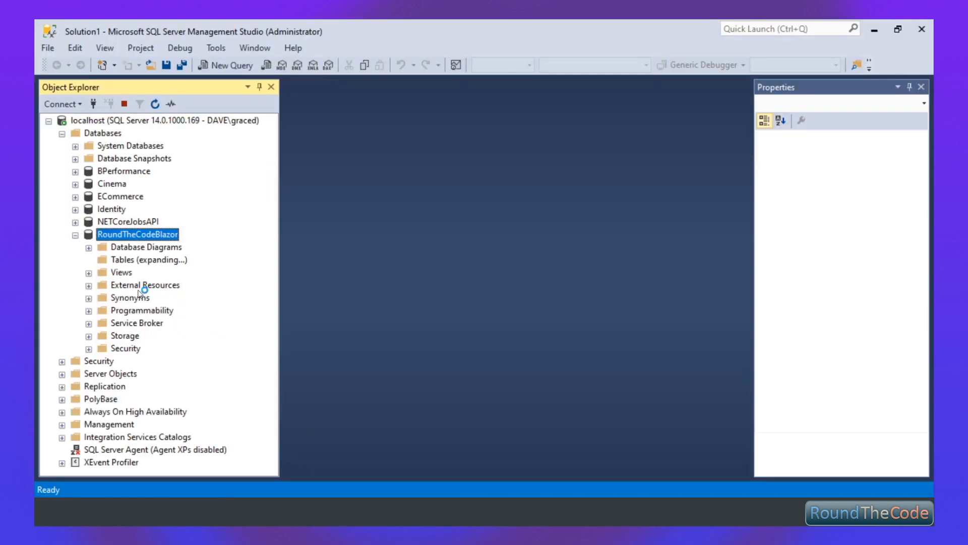
right_click(130, 335)
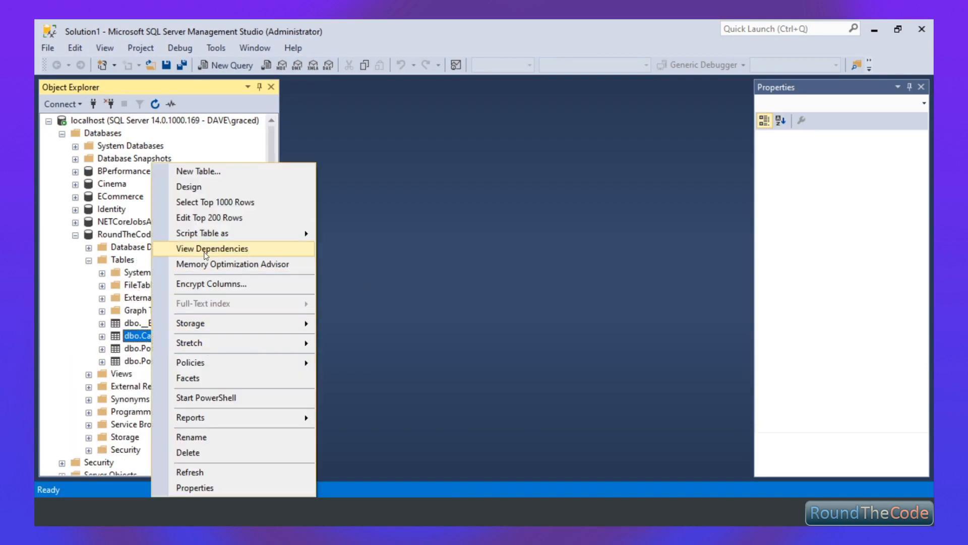
left_click(210, 218)
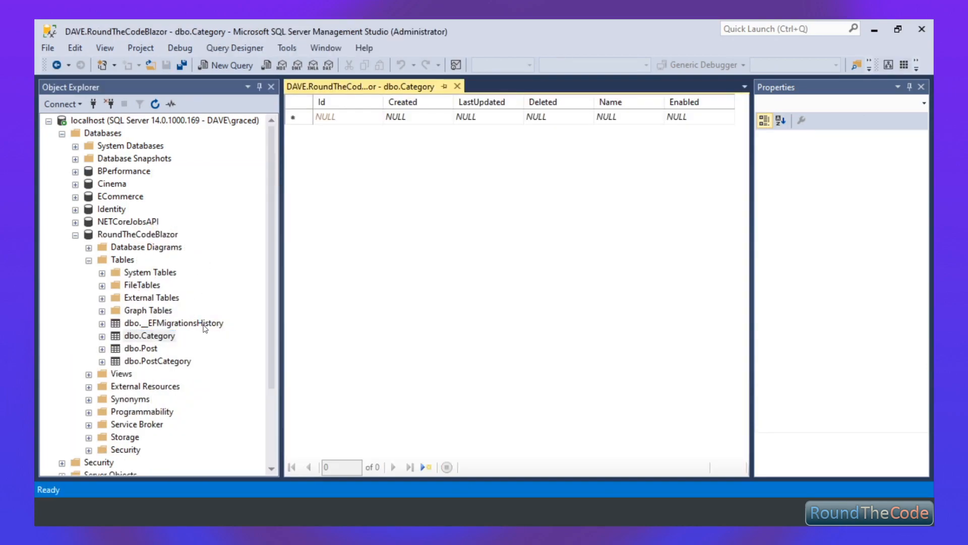
Enter a row with Created 2019-01-01, Name My Category, Enabled True
left_click(395, 116)
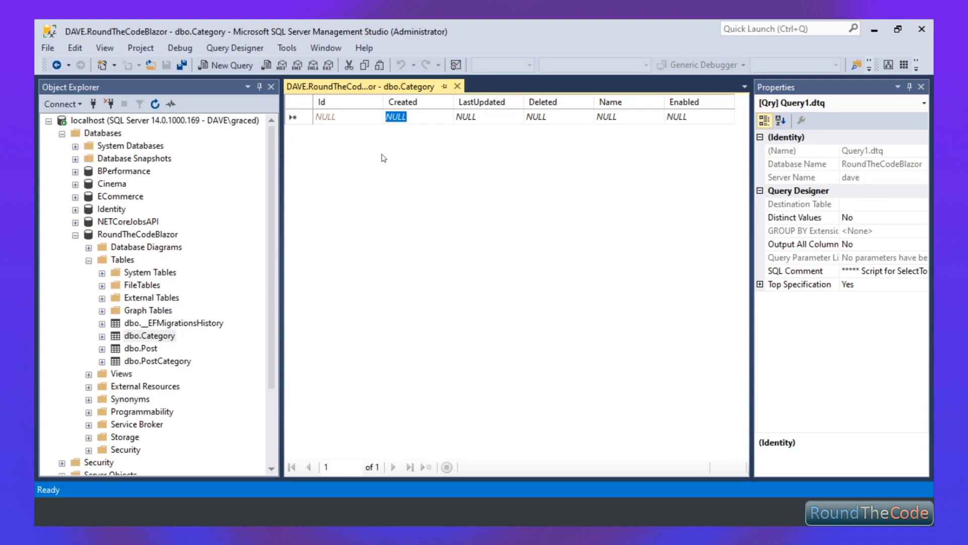
mouse_move(516, 112)
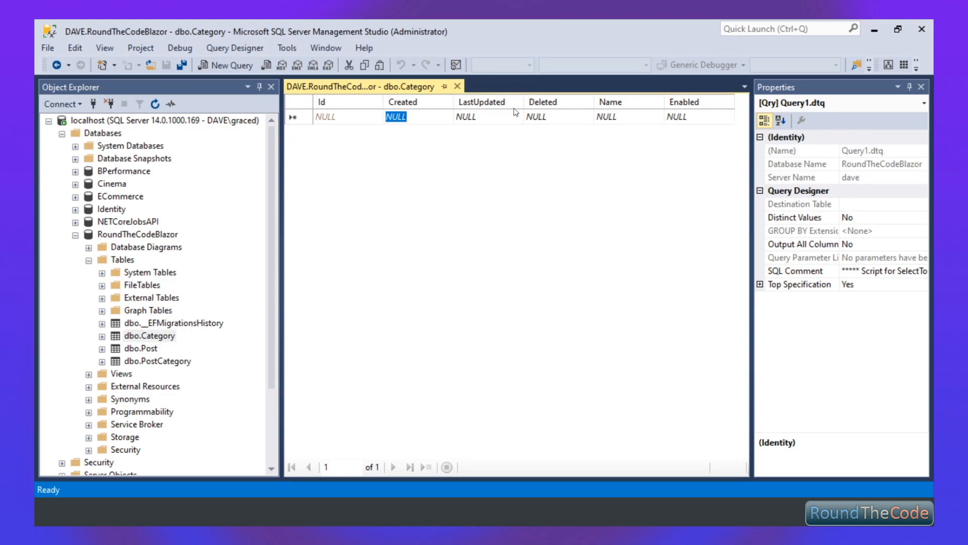
type("2019-01")
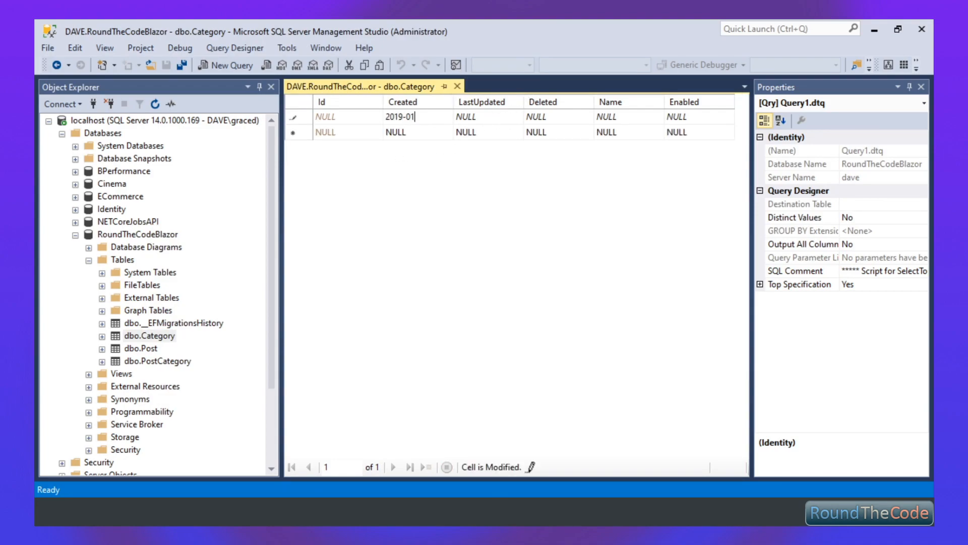
type("My Category")
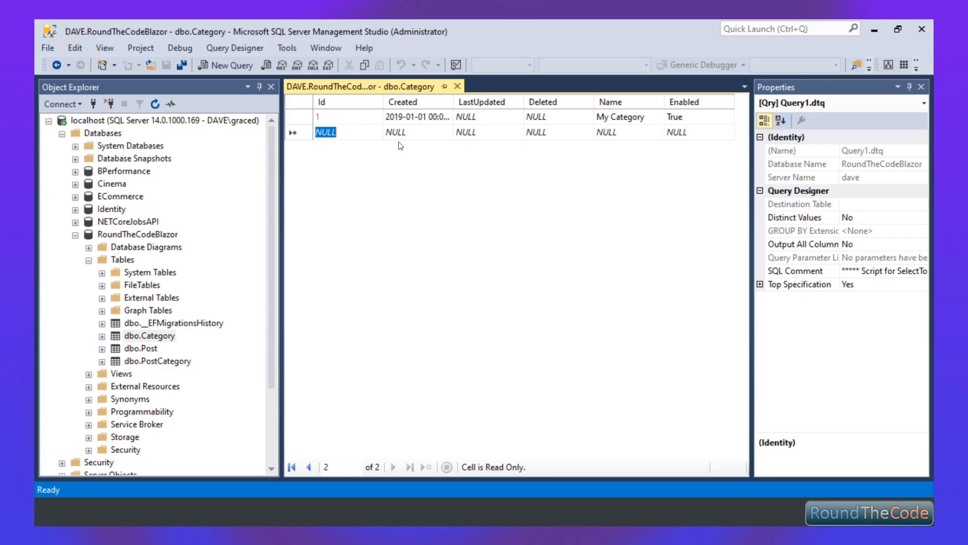
left_click(417, 117)
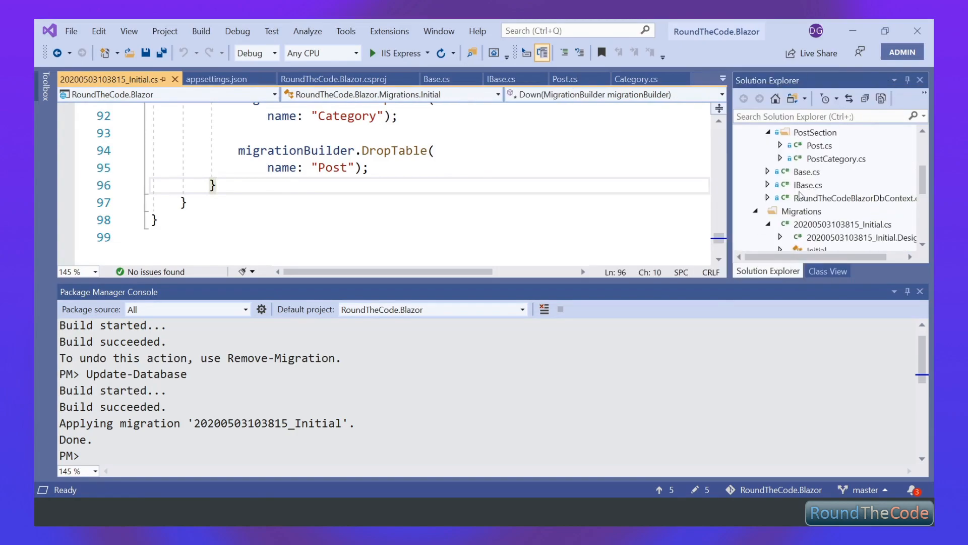
double_click(815, 171)
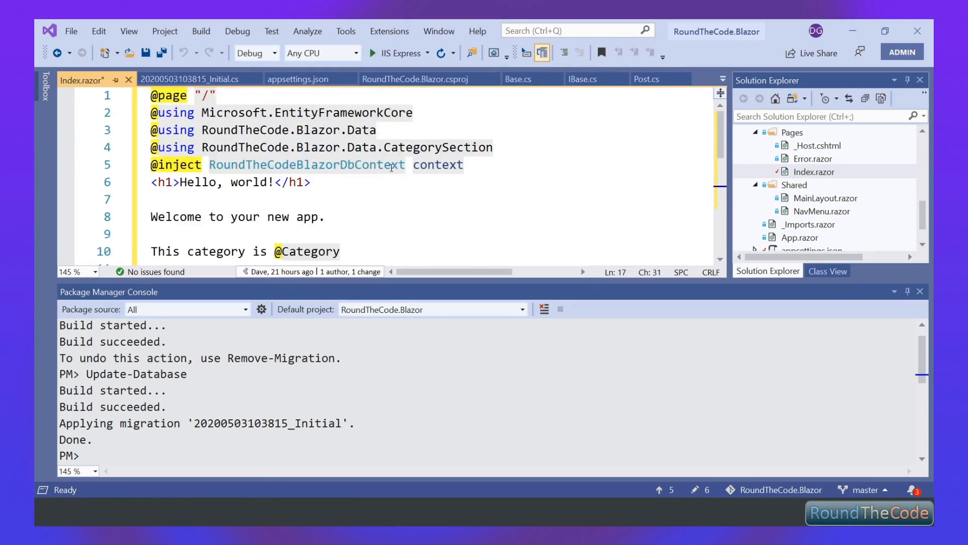
left_click(377, 131)
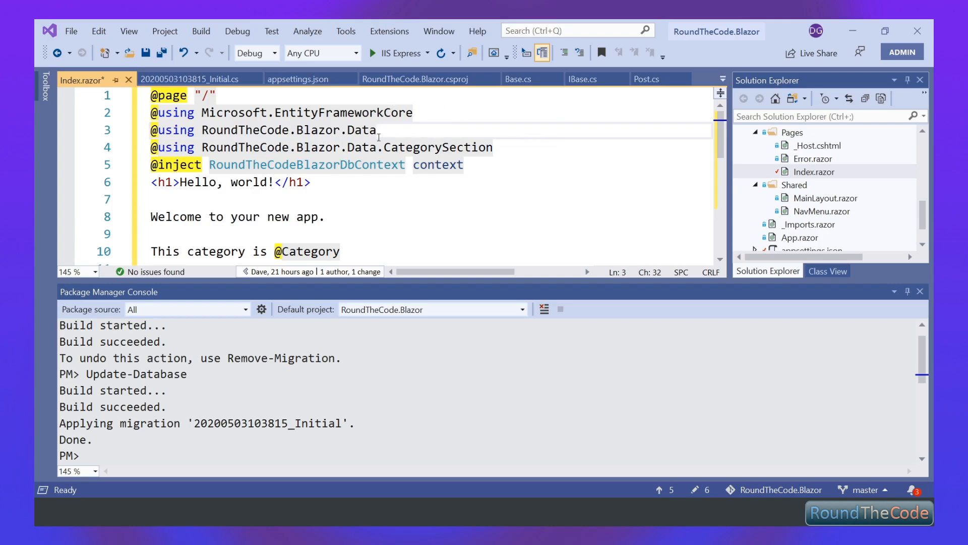
mouse_move(455, 148)
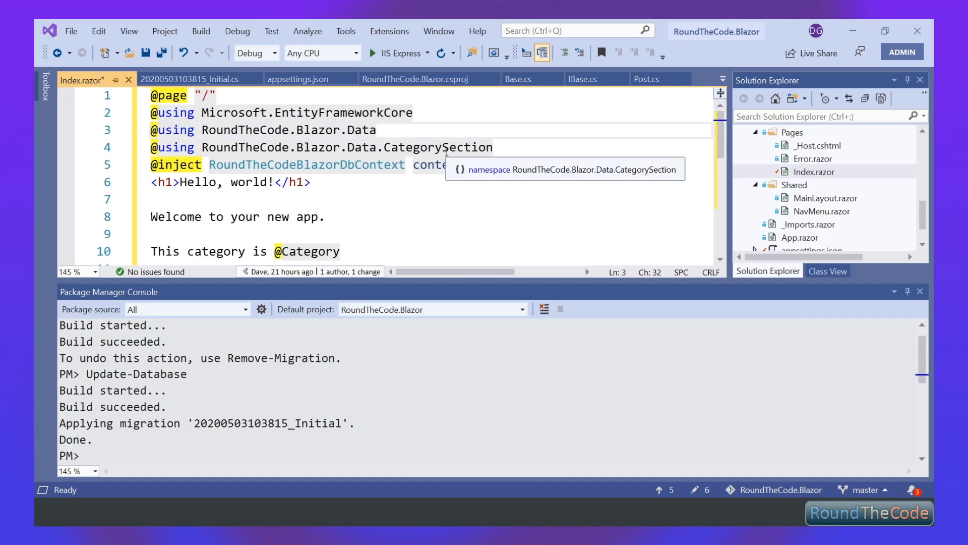
mouse_move(406, 156)
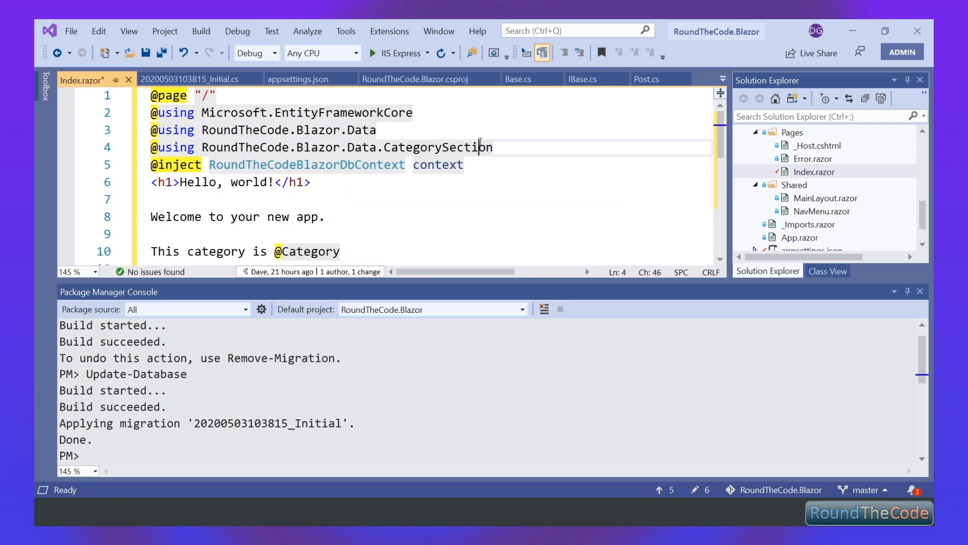
mouse_move(437, 164)
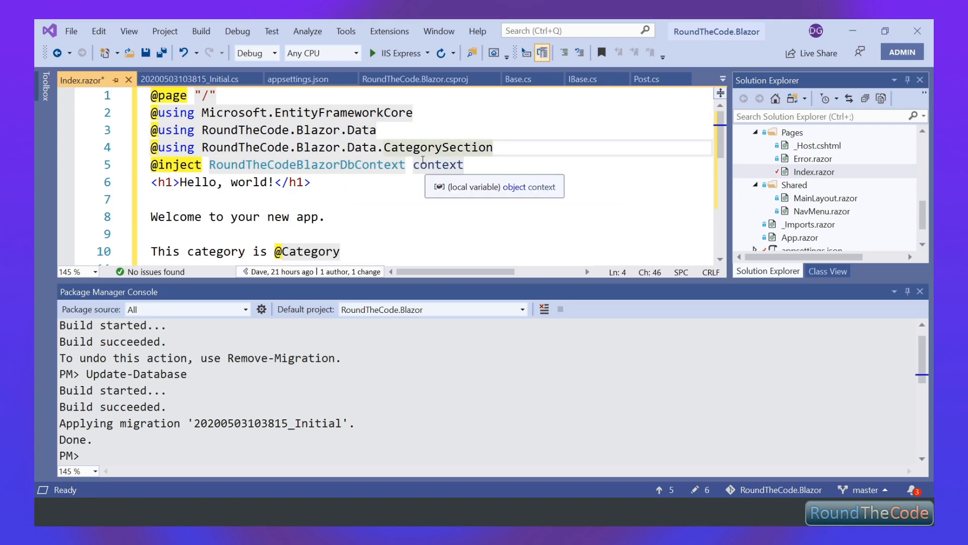
key("ctrl+s")
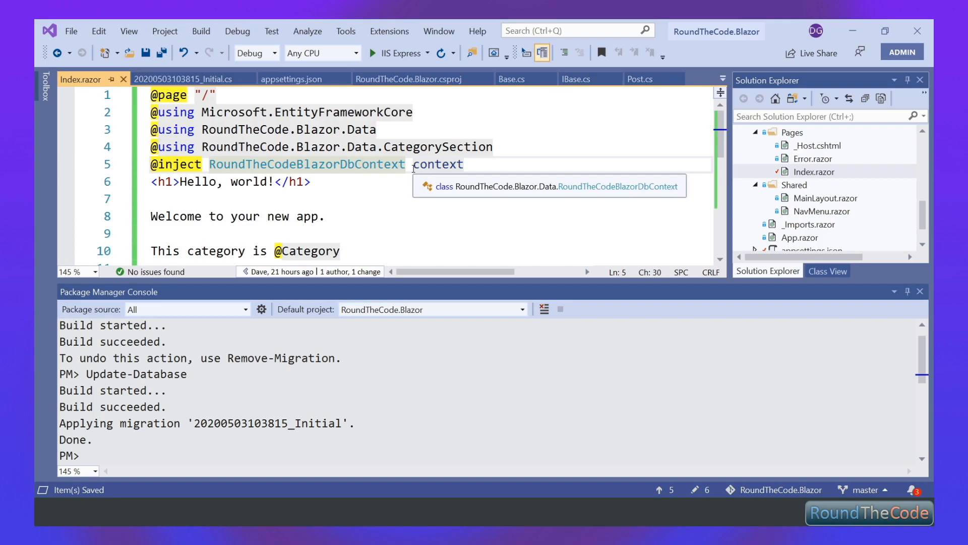
scroll("down", 3)
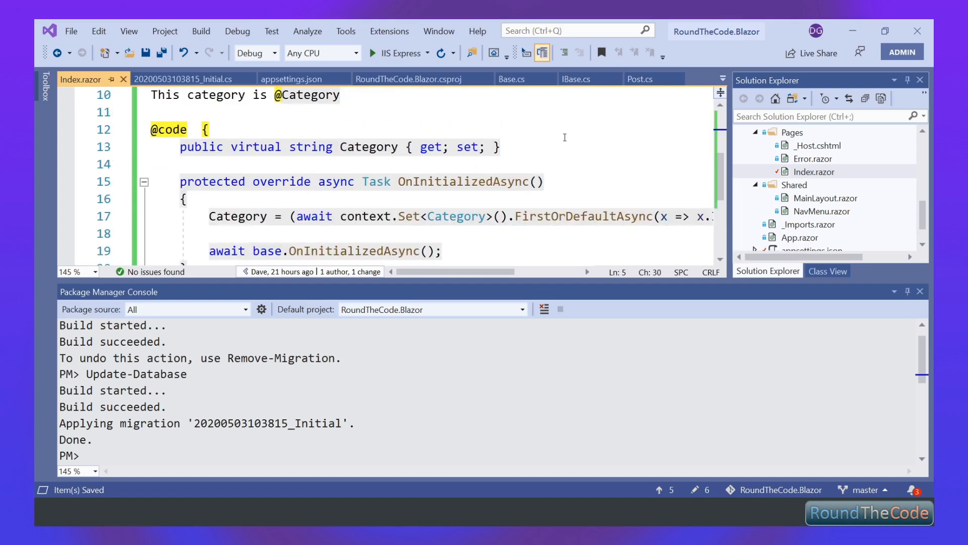
left_click(186, 129)
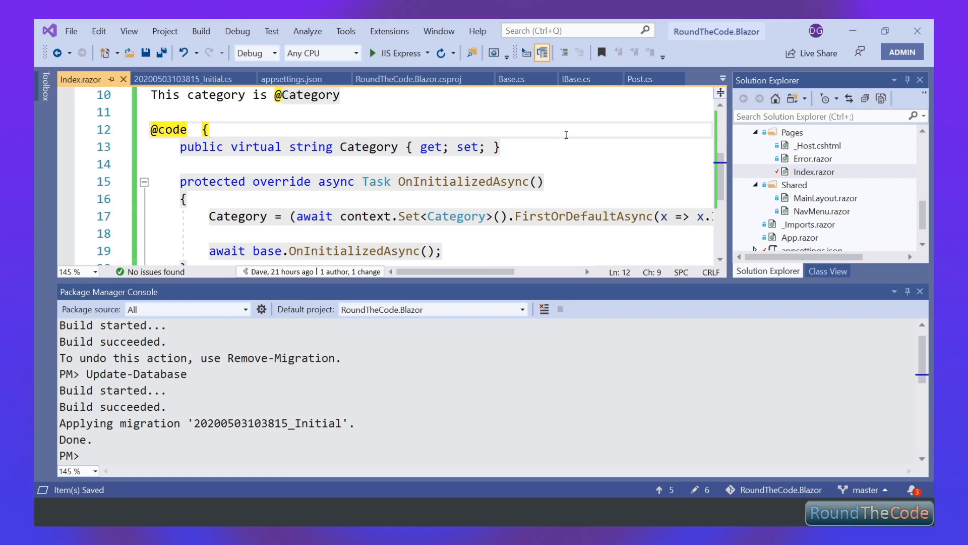
scroll("down", 3)
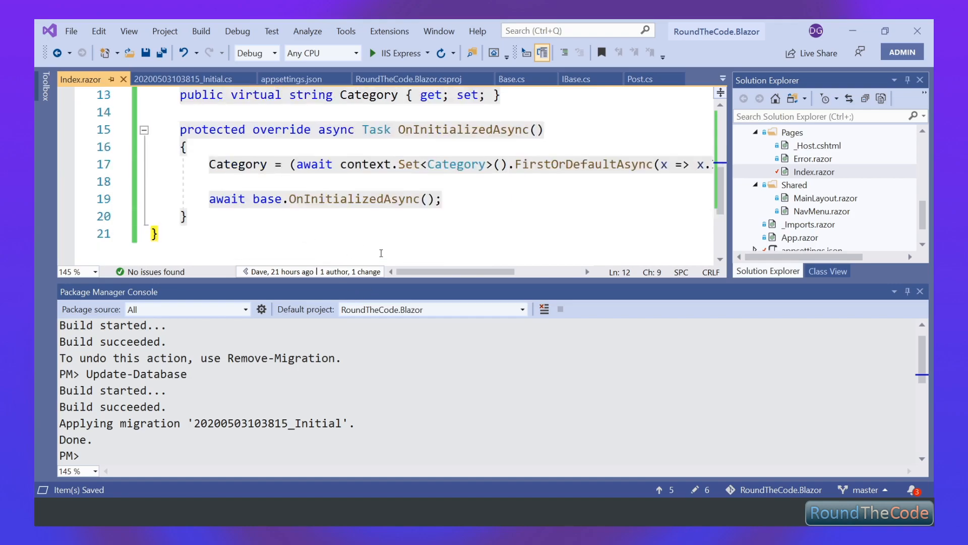
mouse_move(238, 163)
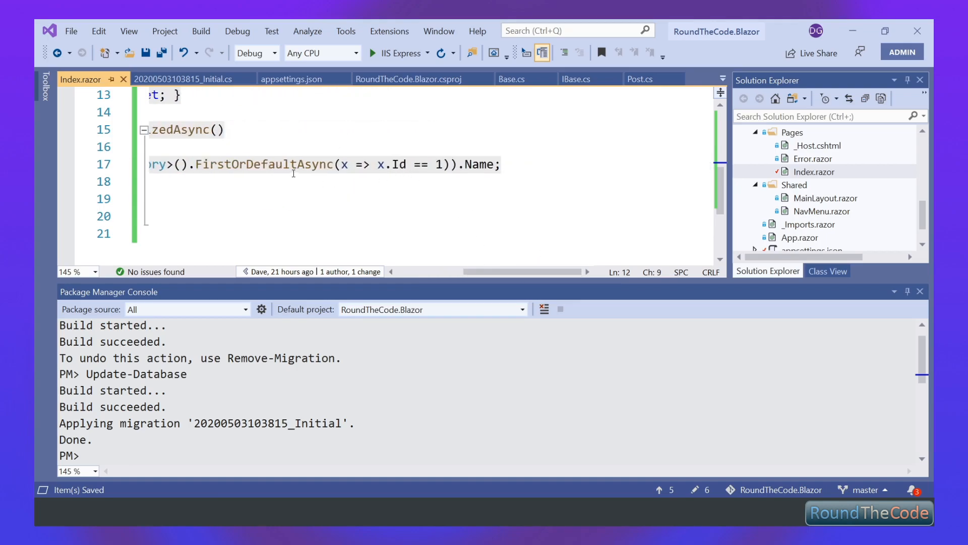
mouse_move(677, 206)
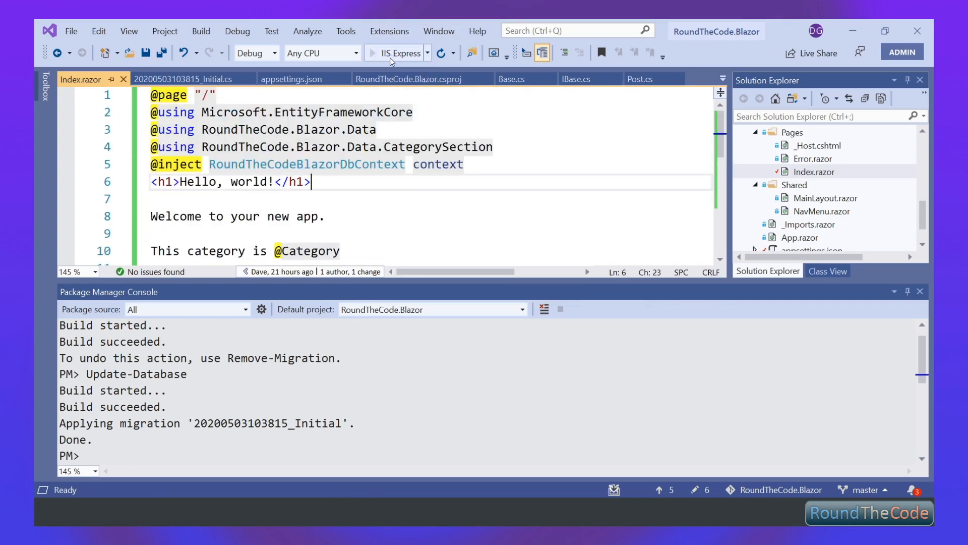
Launch the app with IIS Express so the home page reads "This category is My Category"
left_click(395, 53)
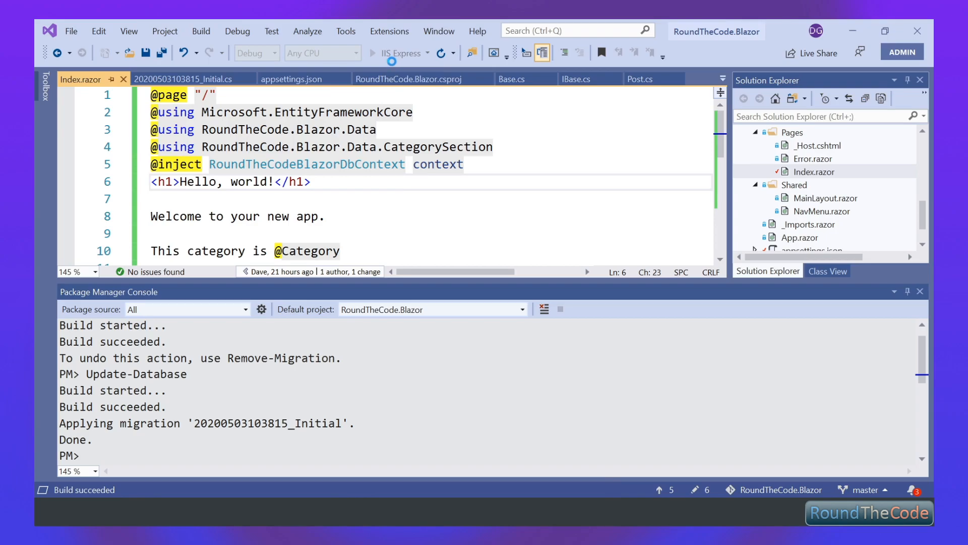
left_click(395, 53)
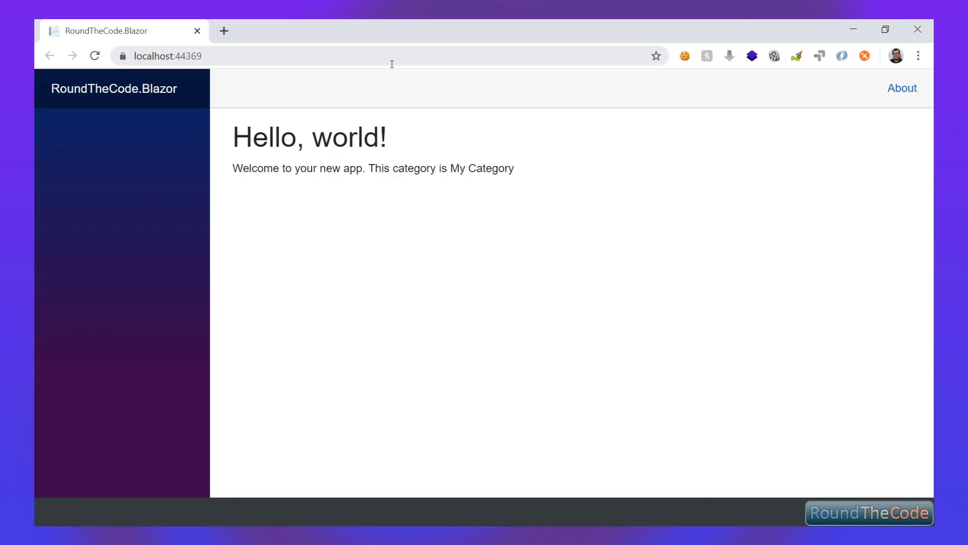